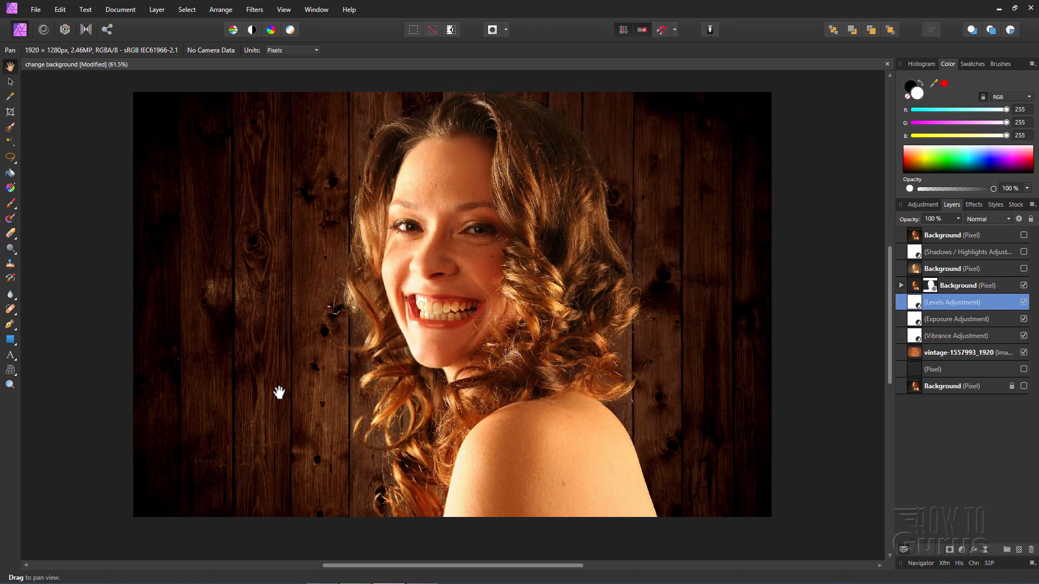
Step: Close the finished composite so the woman-684686 portrait tab shows, wood tab still open
click(66, 64)
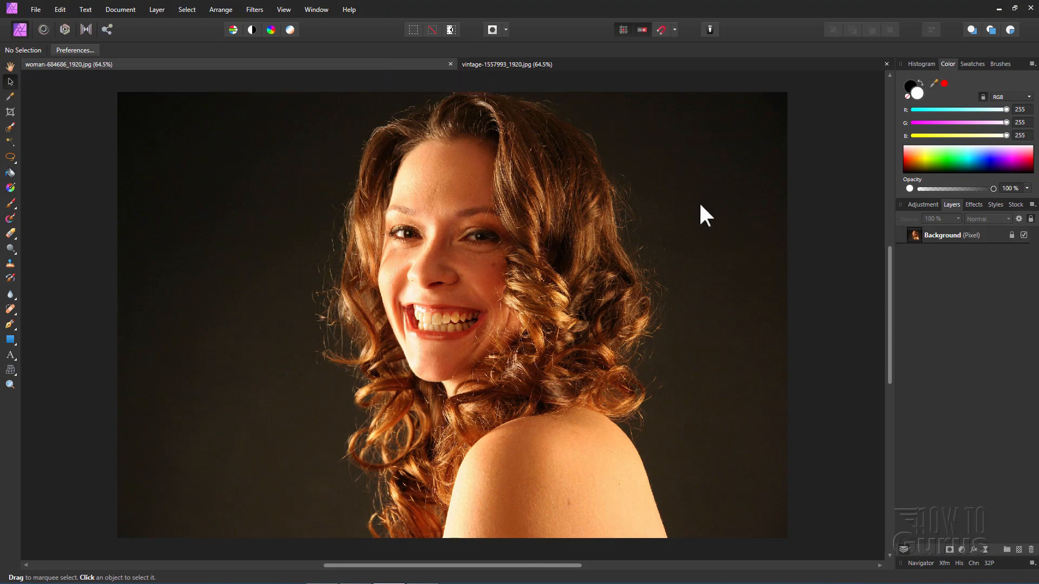
mouse_move(762, 238)
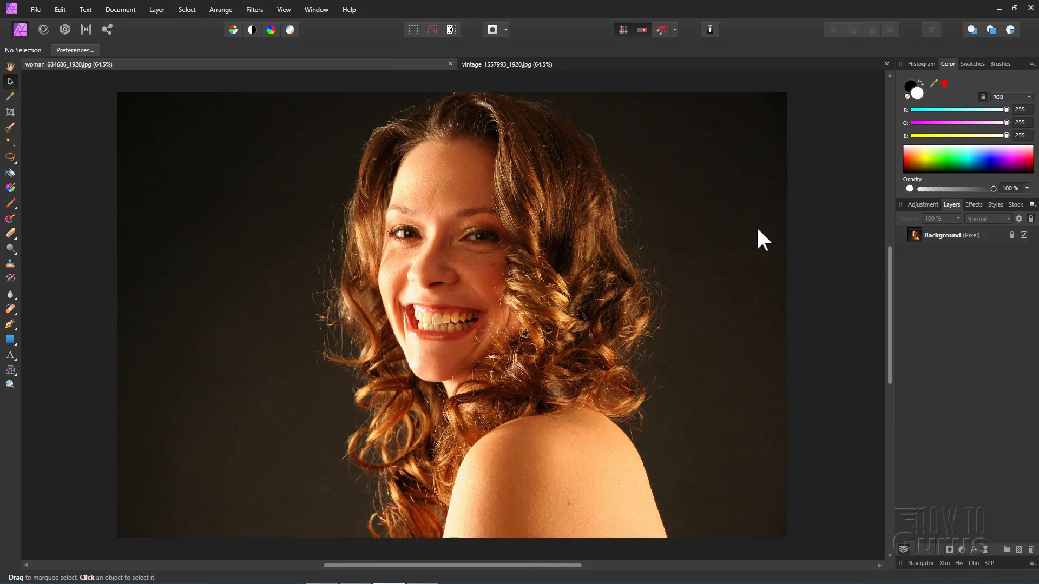
mouse_move(219, 254)
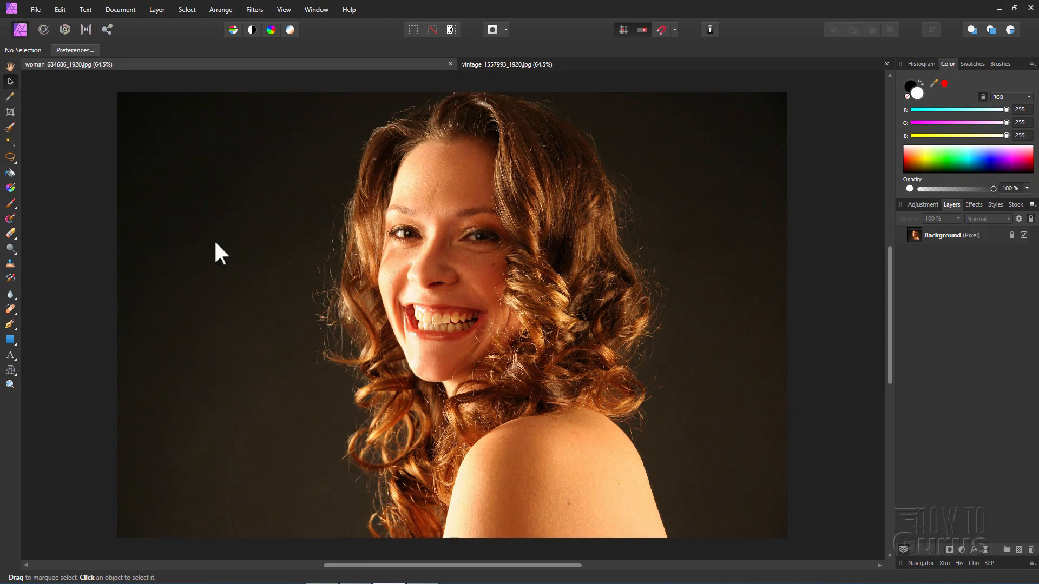
mouse_move(275, 258)
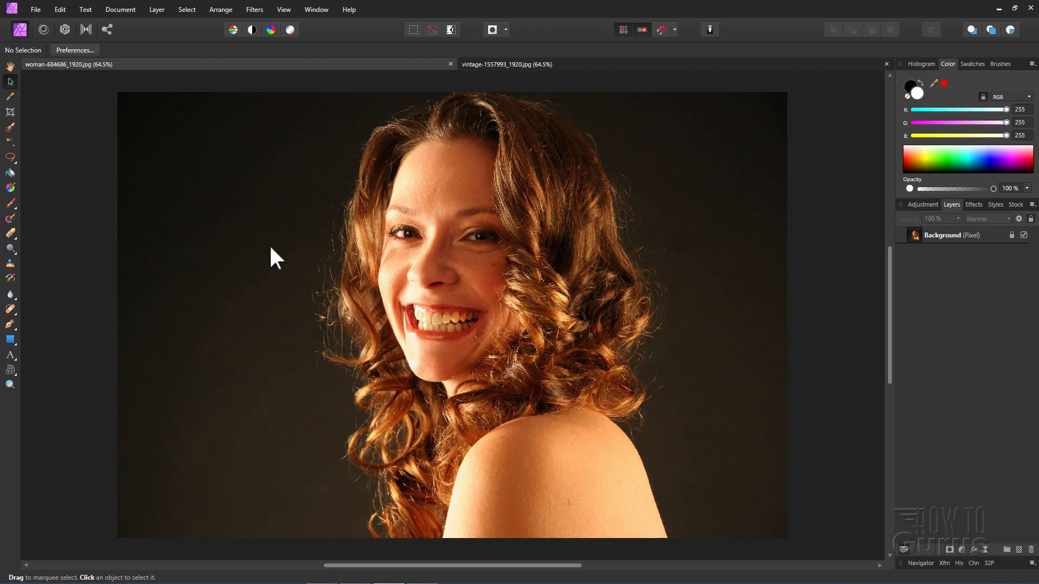
Step: View the vintage-1557993 wood-plank document, then close it, leaving only the portrait
click(506, 64)
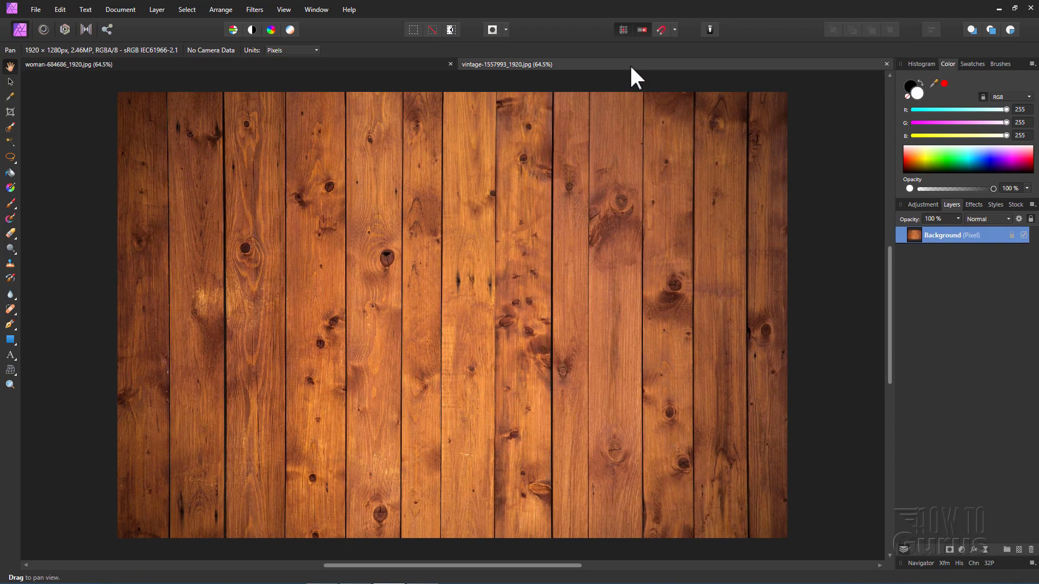
mouse_move(854, 96)
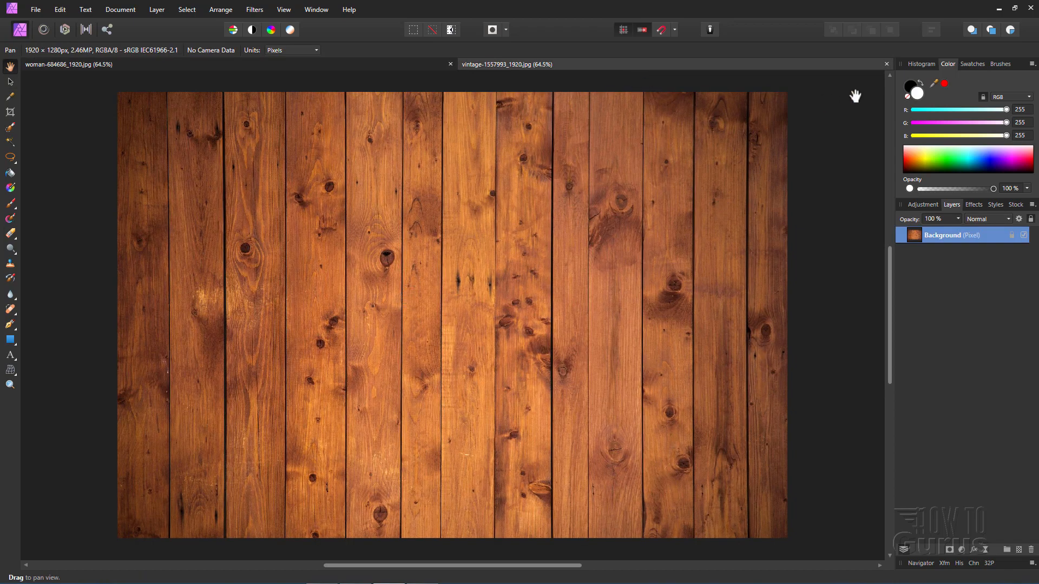
click(886, 64)
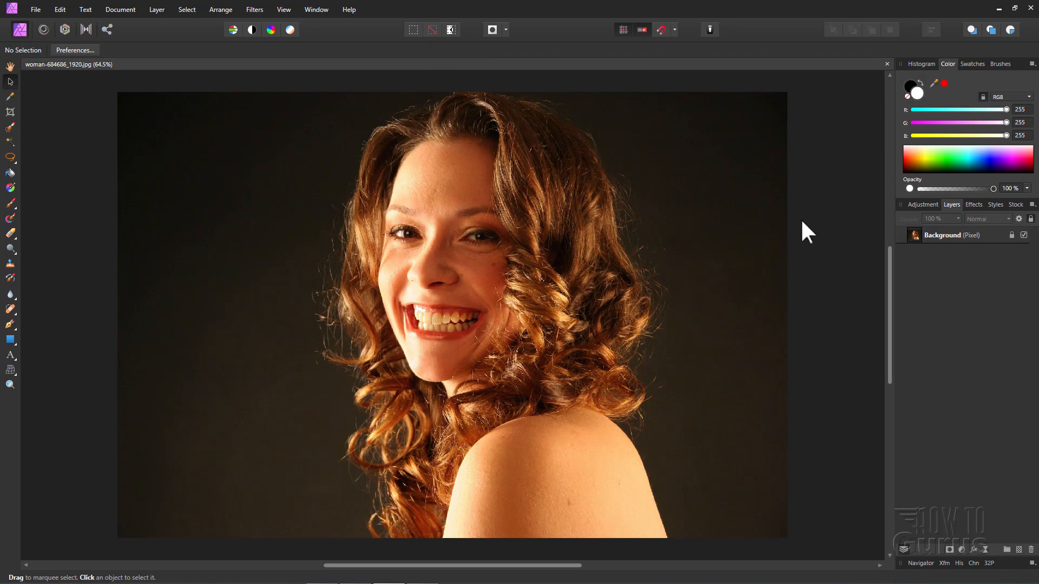
mouse_move(747, 261)
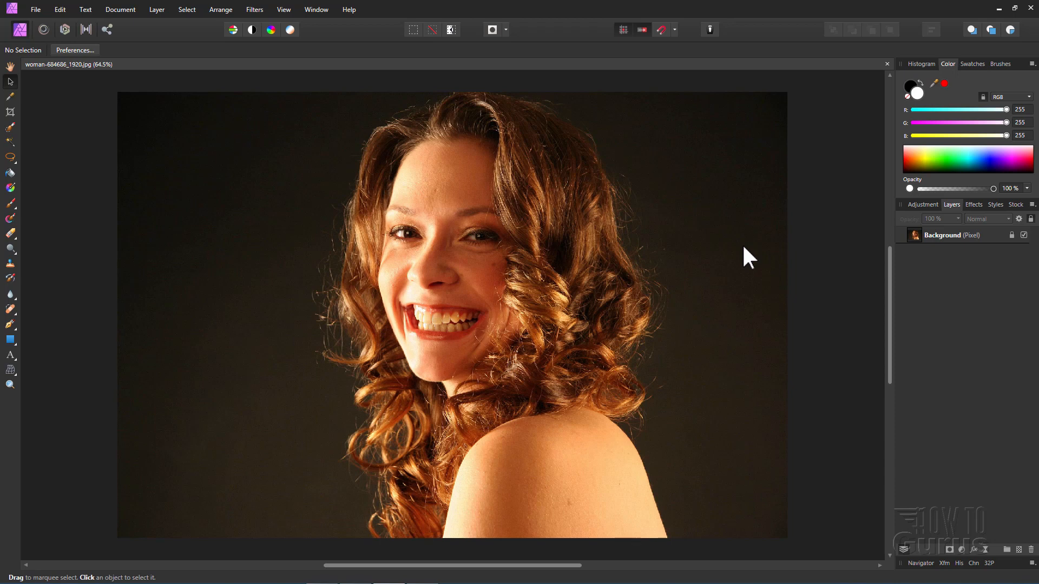
mouse_move(749, 184)
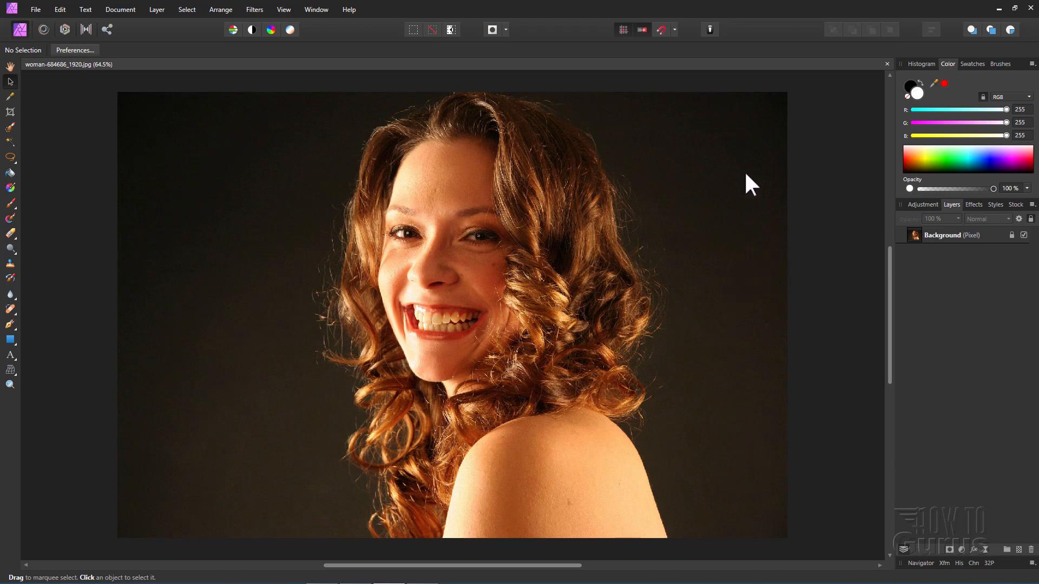
mouse_move(1033, 279)
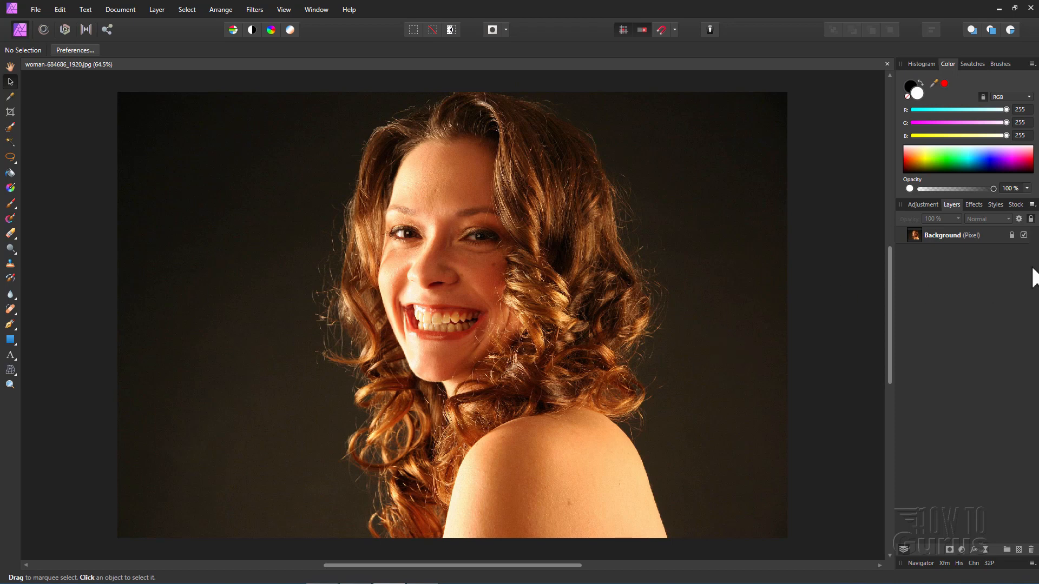
click(941, 235)
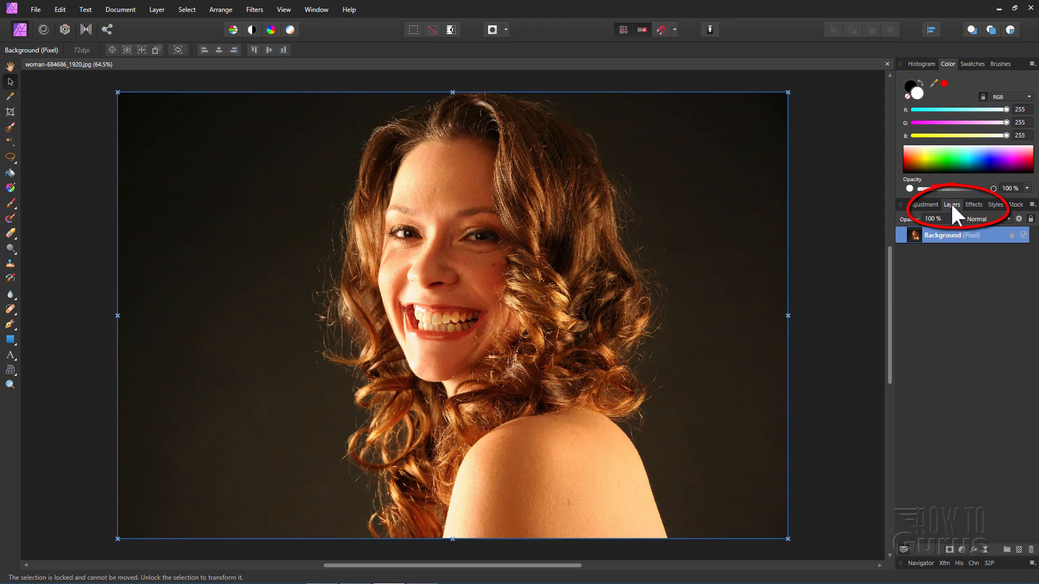
click(284, 9)
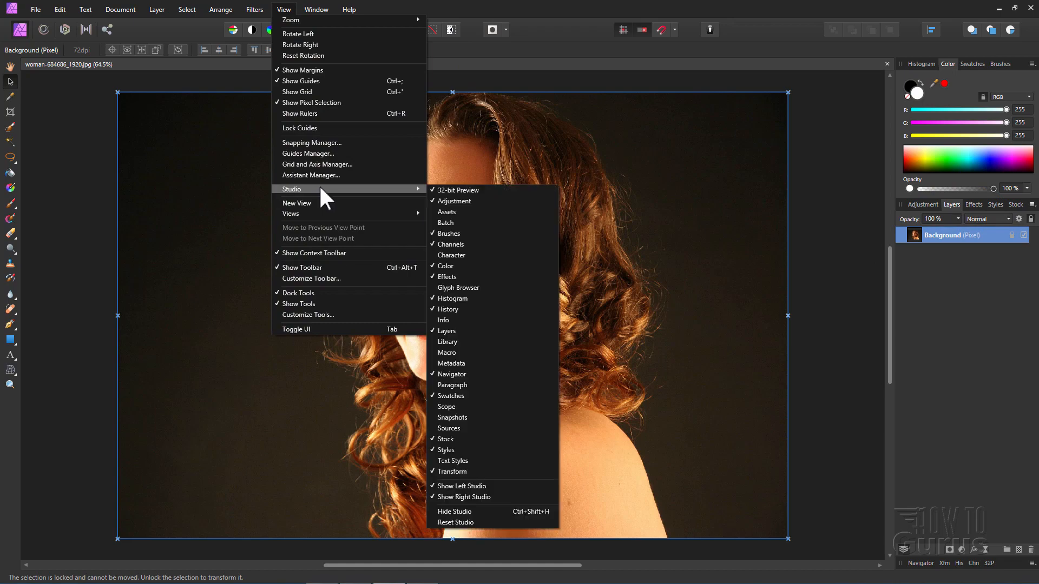
mouse_move(465, 331)
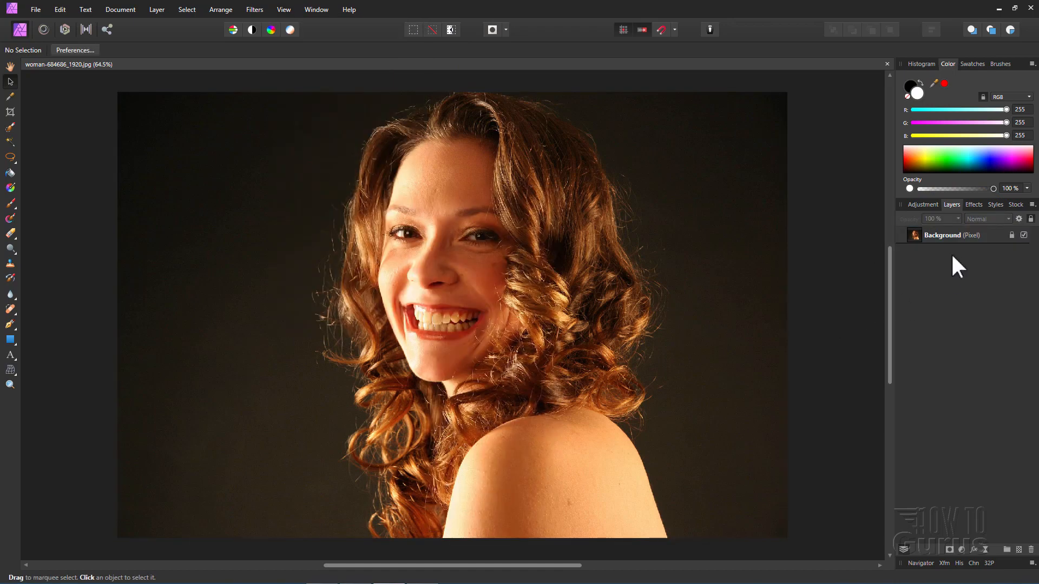
Step: Duplicate the portrait's Background layer via its right-click menu
right_click(950, 235)
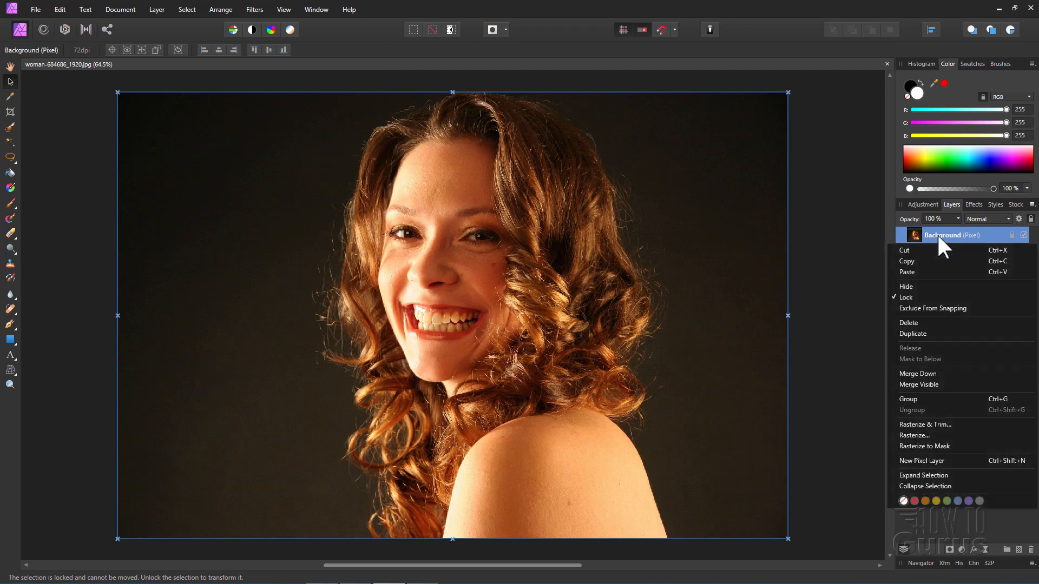
mouse_move(917, 344)
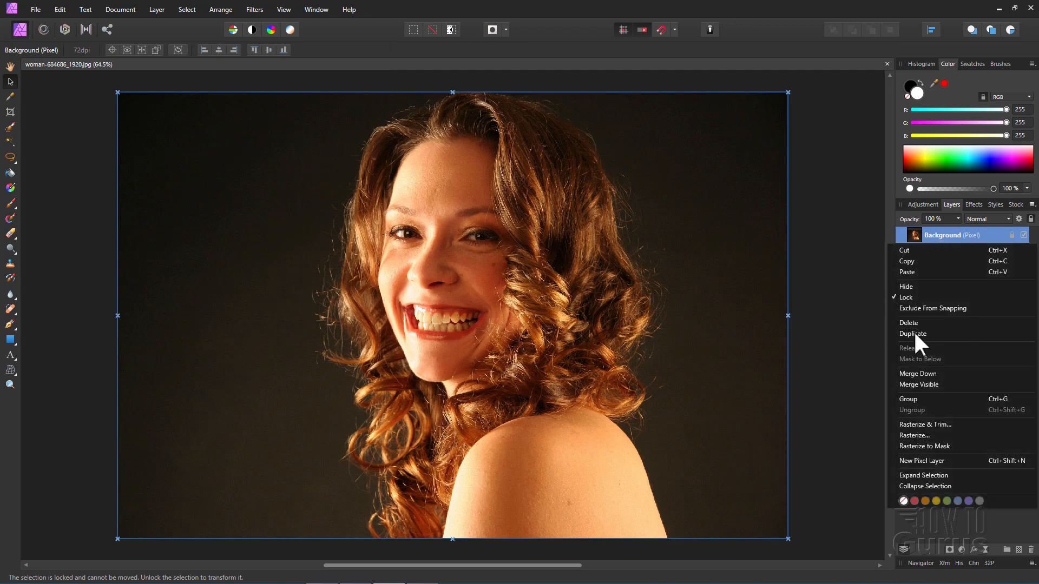
click(913, 333)
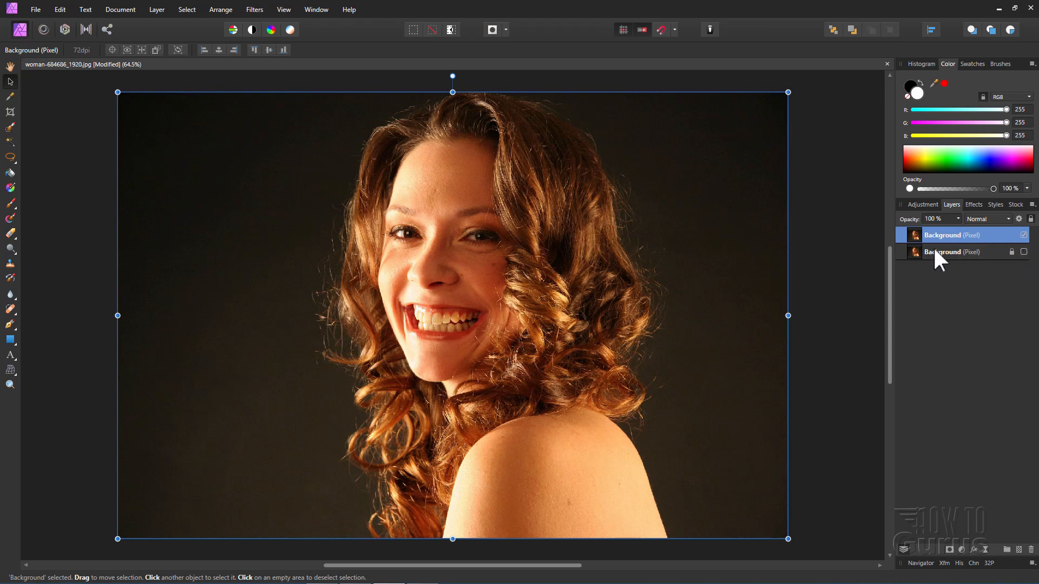
mouse_move(663, 367)
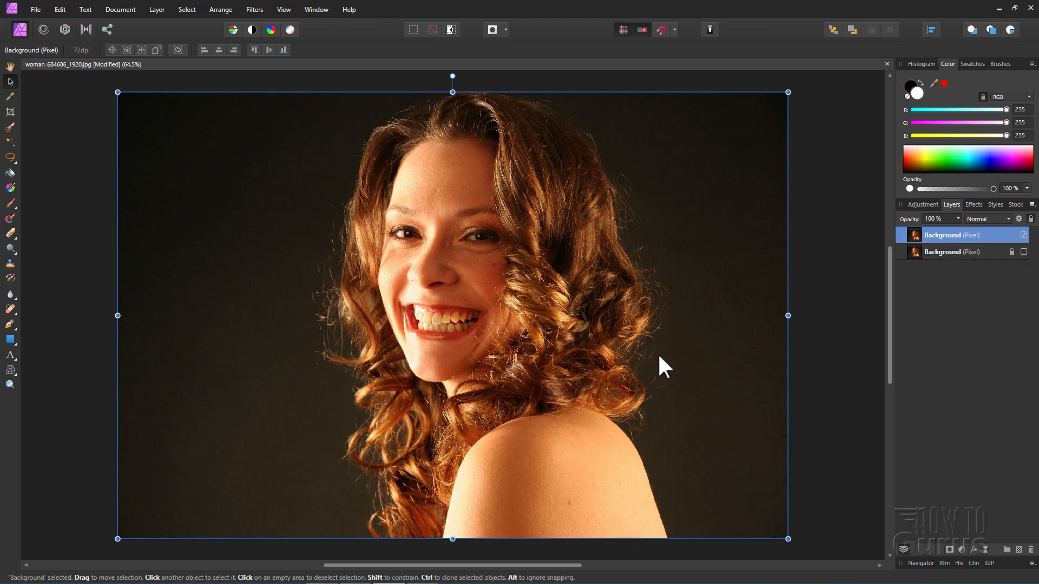
mouse_move(366, 382)
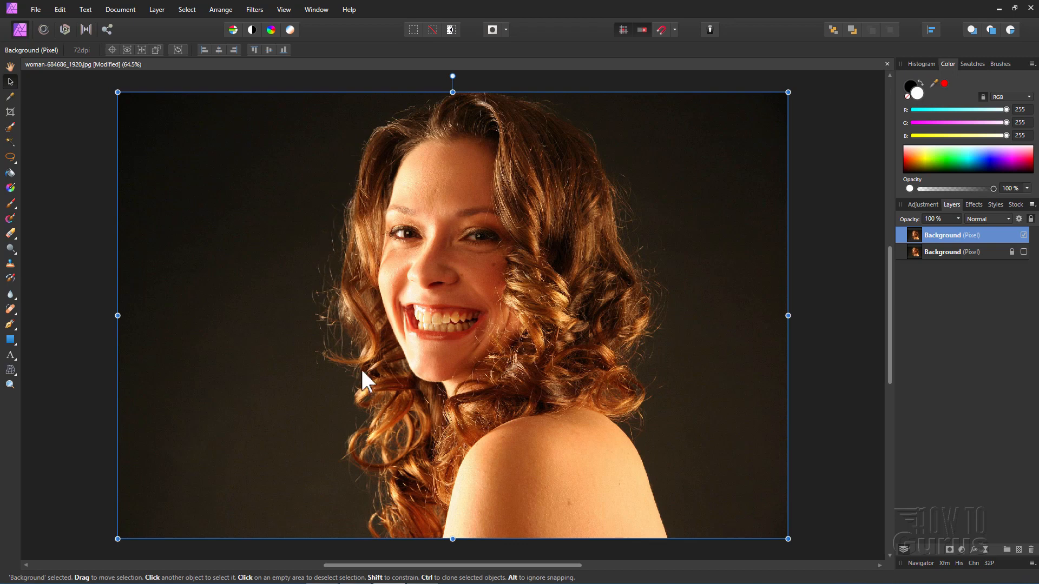
mouse_move(587, 175)
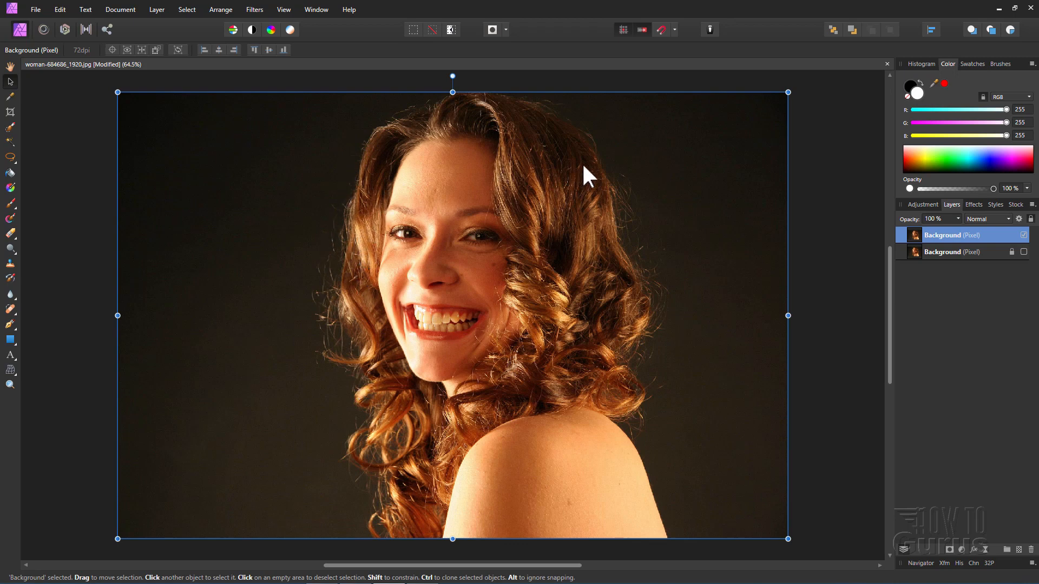
mouse_move(312, 199)
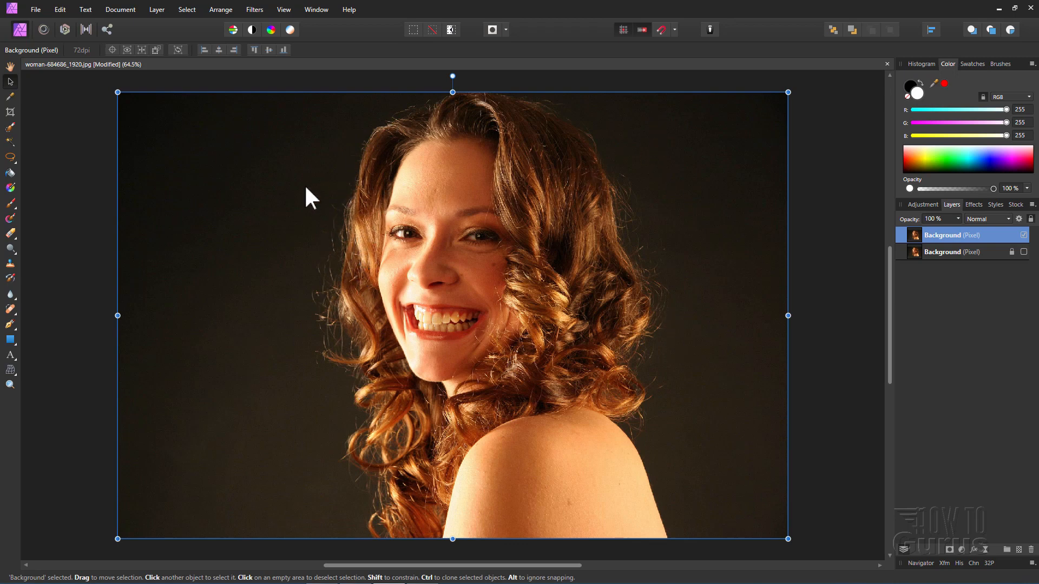
mouse_move(314, 155)
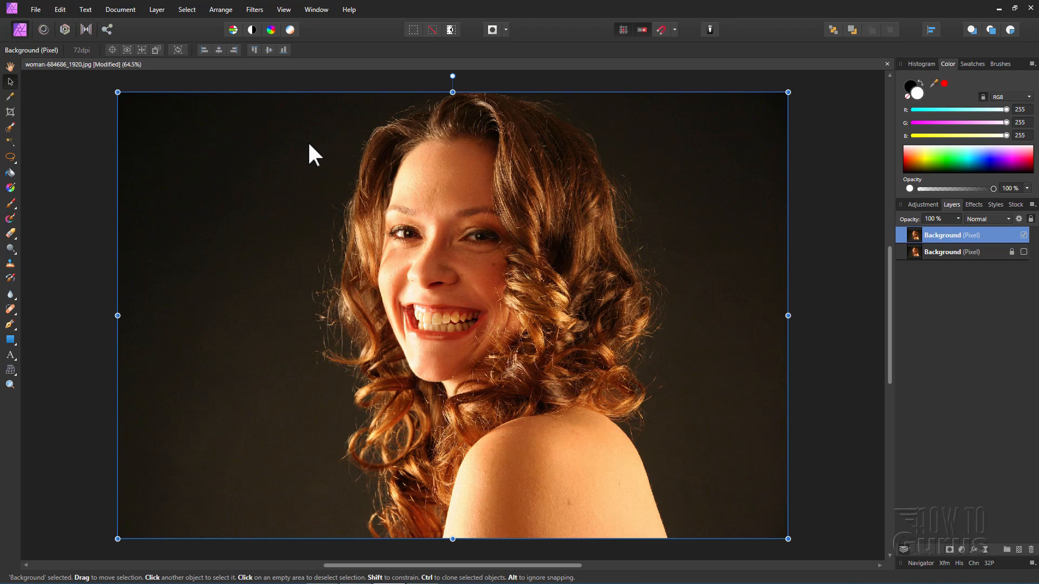
mouse_move(584, 127)
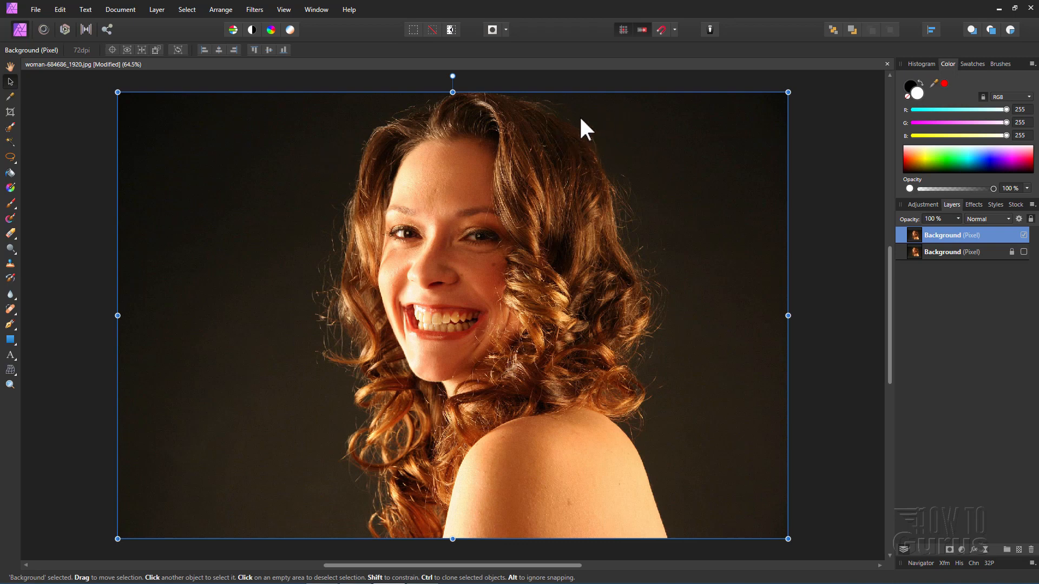
mouse_move(635, 178)
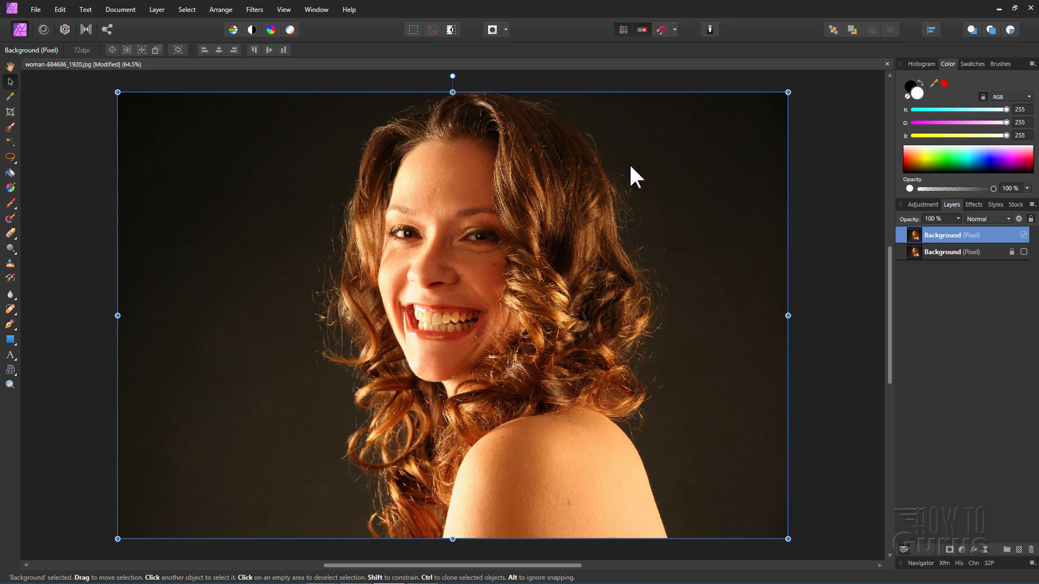
mouse_move(608, 165)
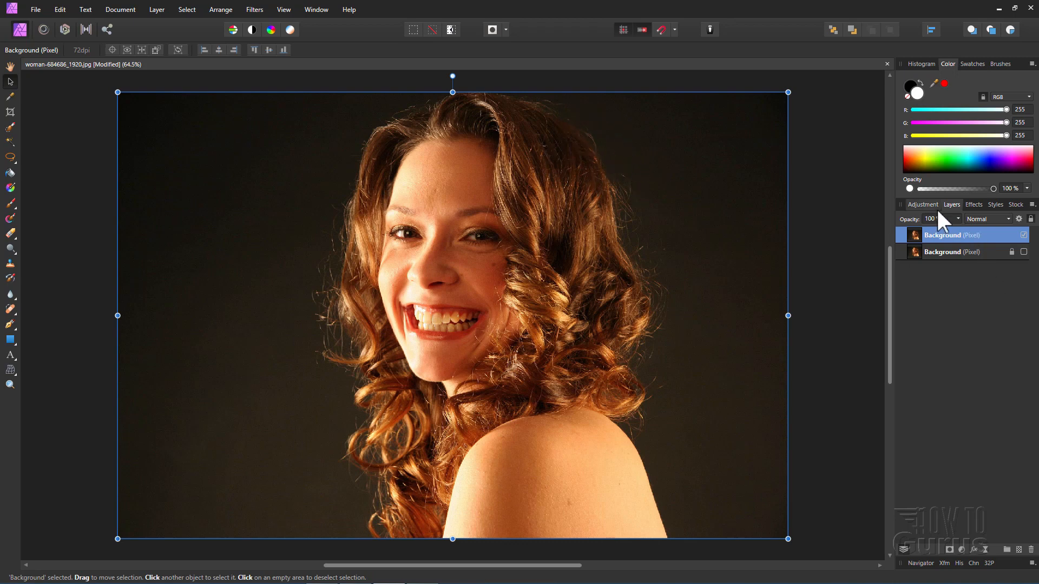
Step: Add a Levels adjustment to the portrait from the Adjustments list
click(921, 204)
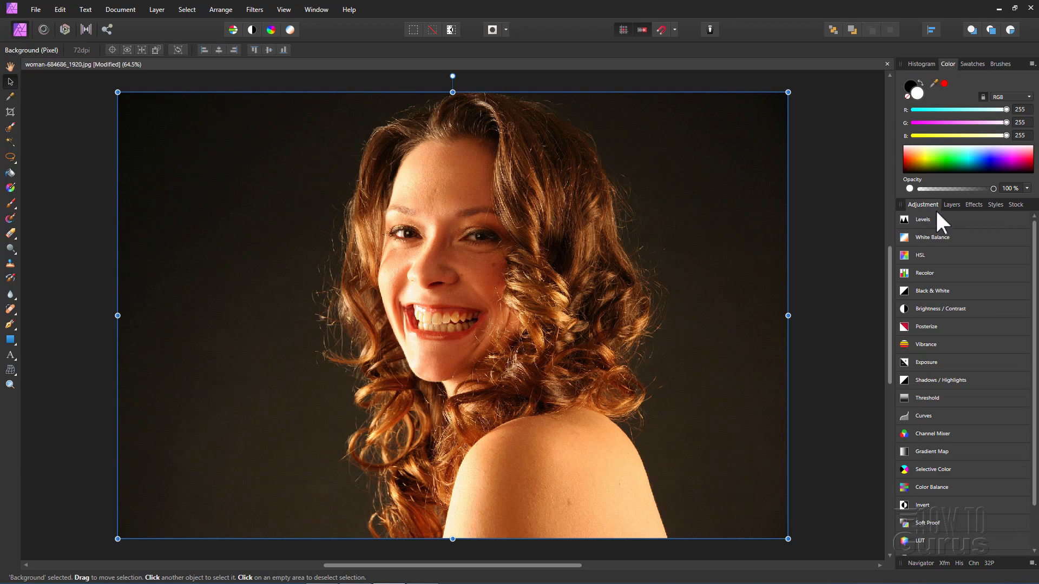
click(923, 219)
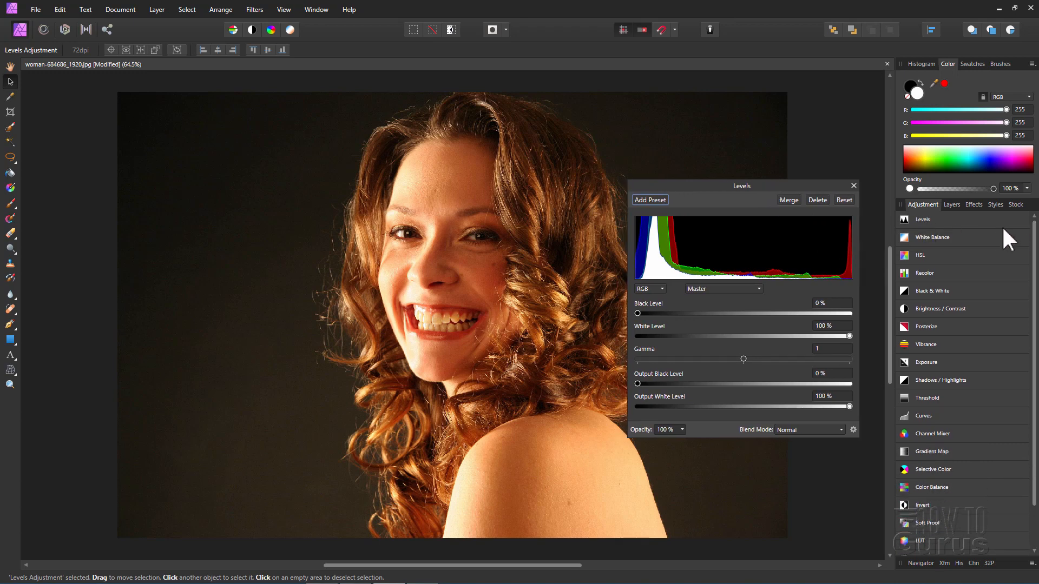
click(921, 220)
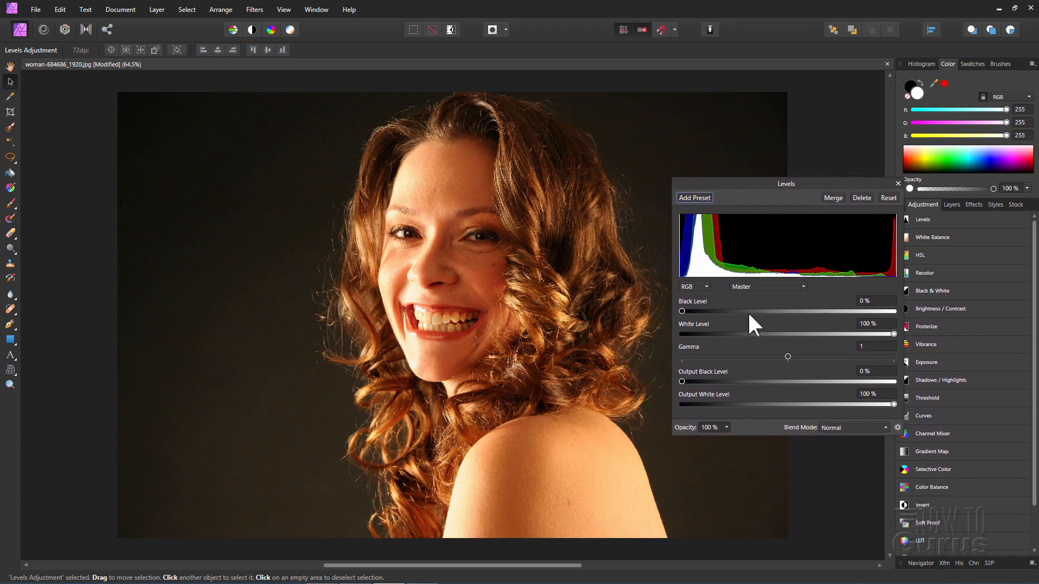
mouse_move(689, 318)
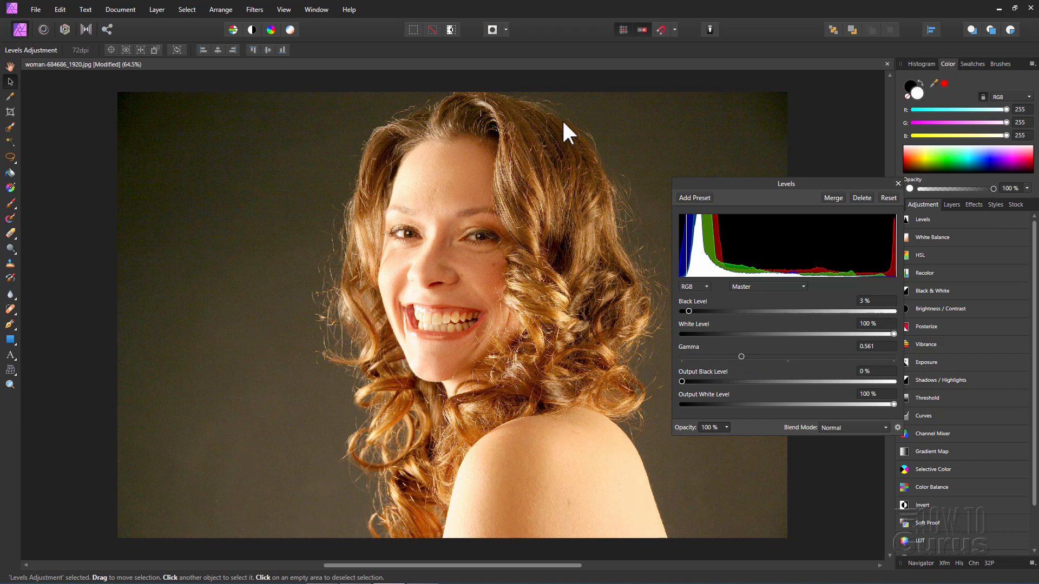
mouse_move(696, 325)
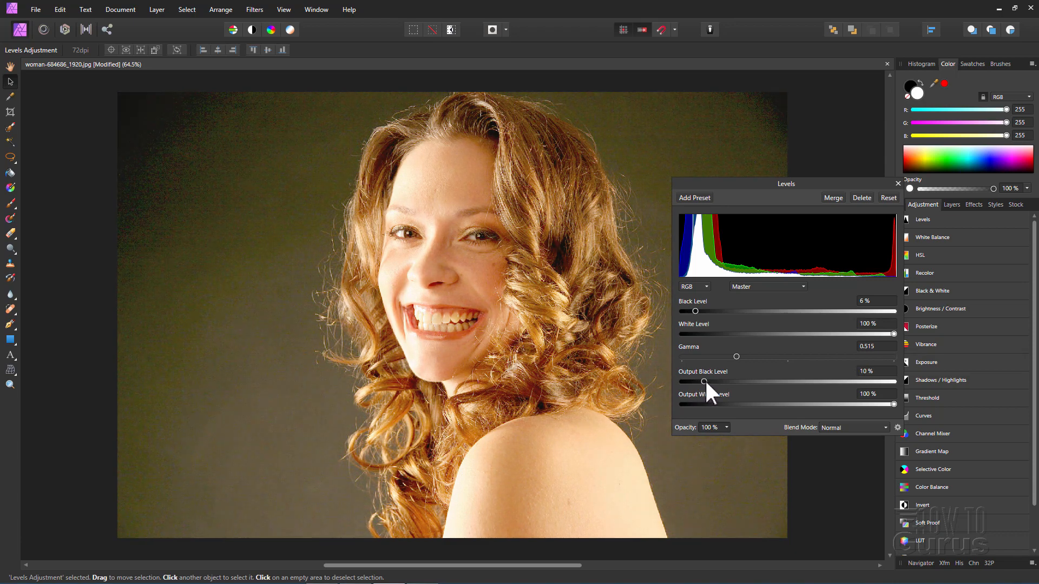
mouse_move(652, 278)
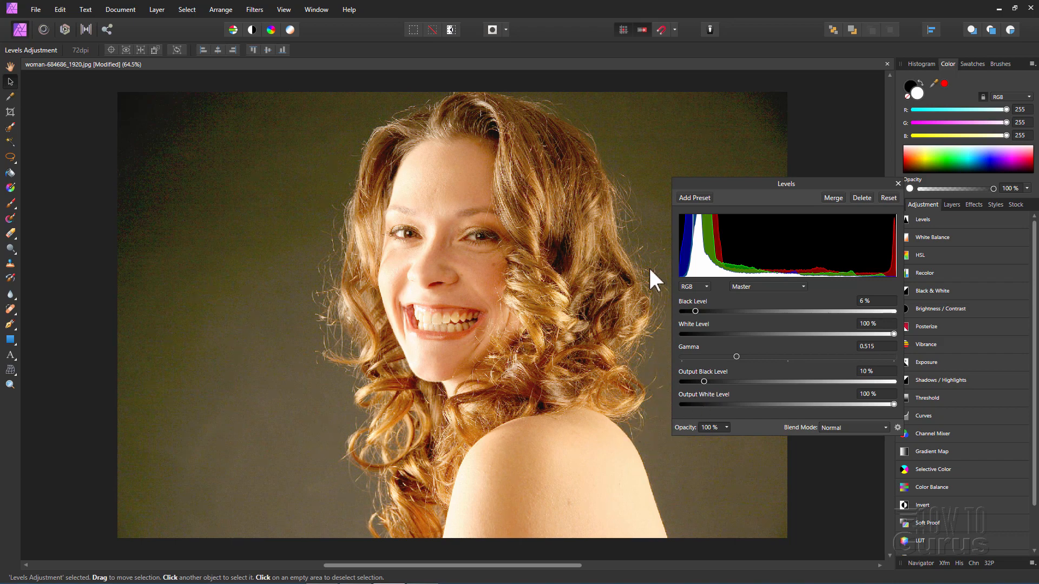
mouse_move(486, 99)
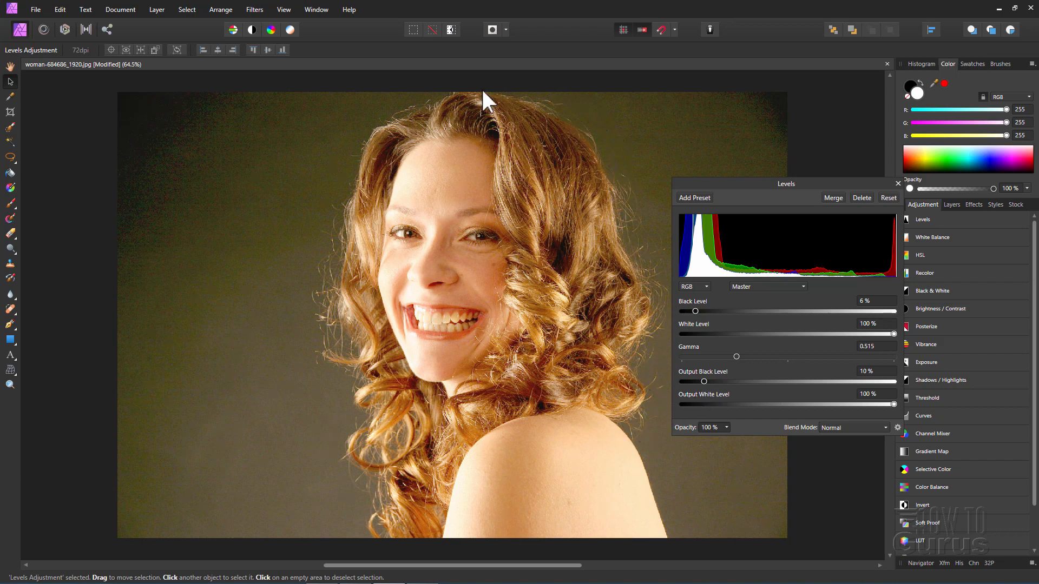
mouse_move(342, 448)
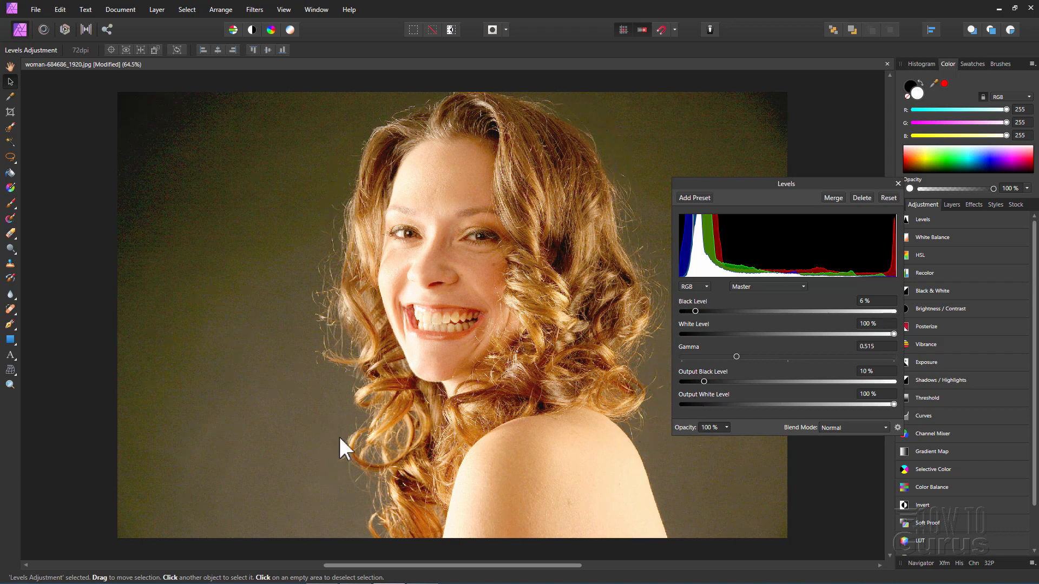
mouse_move(414, 258)
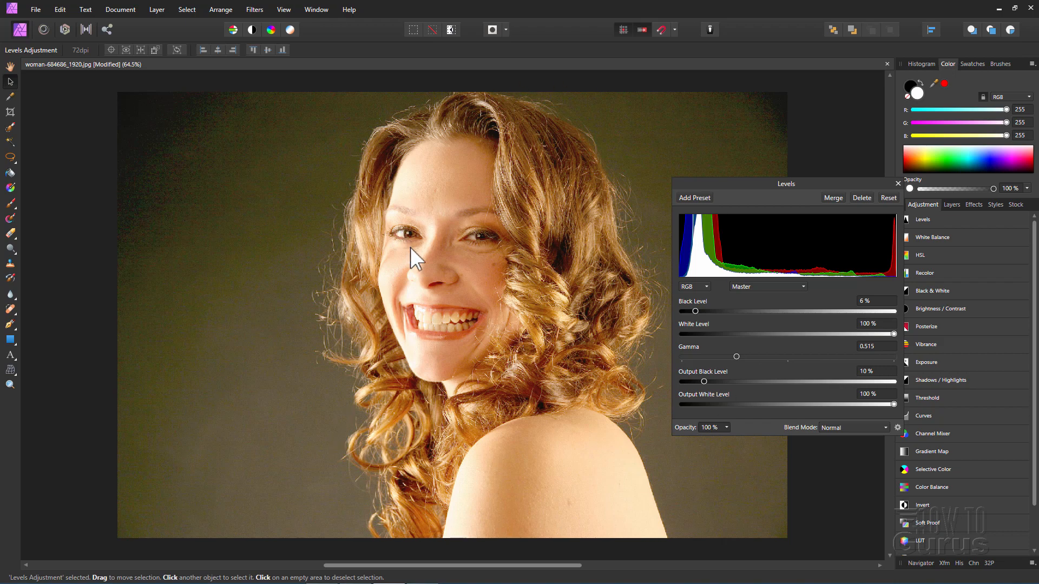
mouse_move(355, 368)
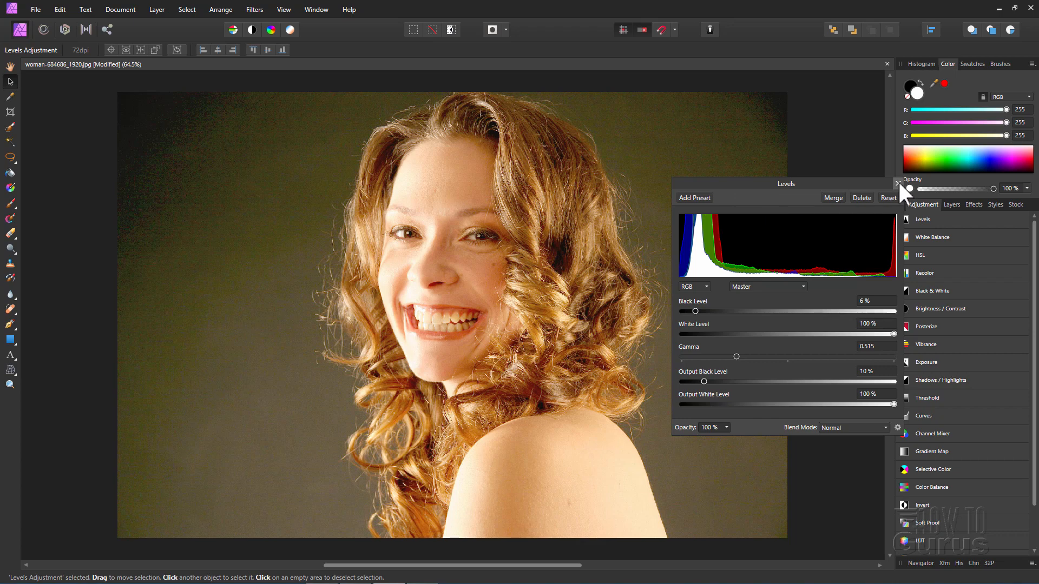
Step: Merge the Levels and Background layers' visible result into a new top pixel layer
click(897, 184)
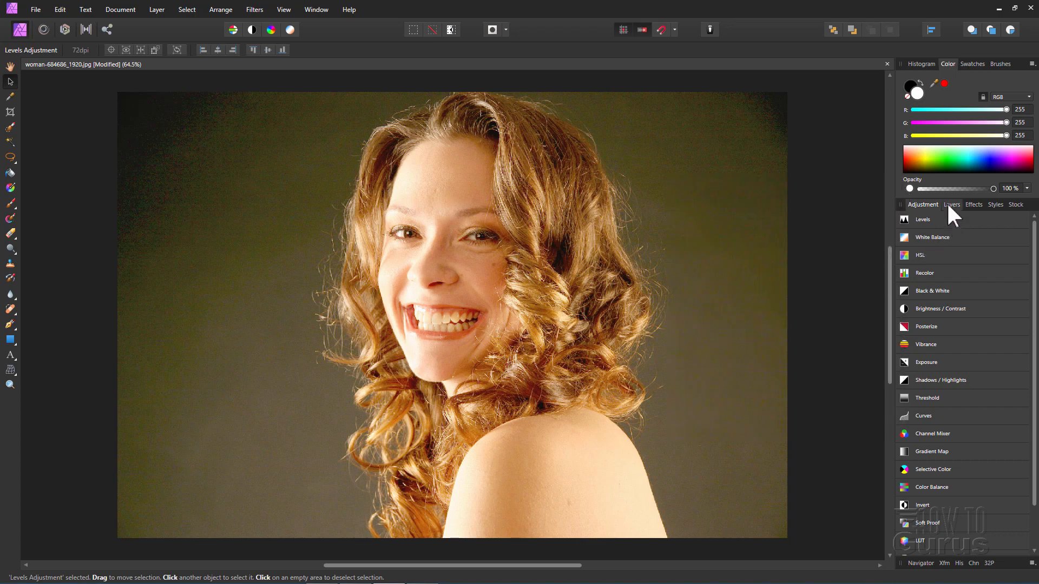
click(951, 205)
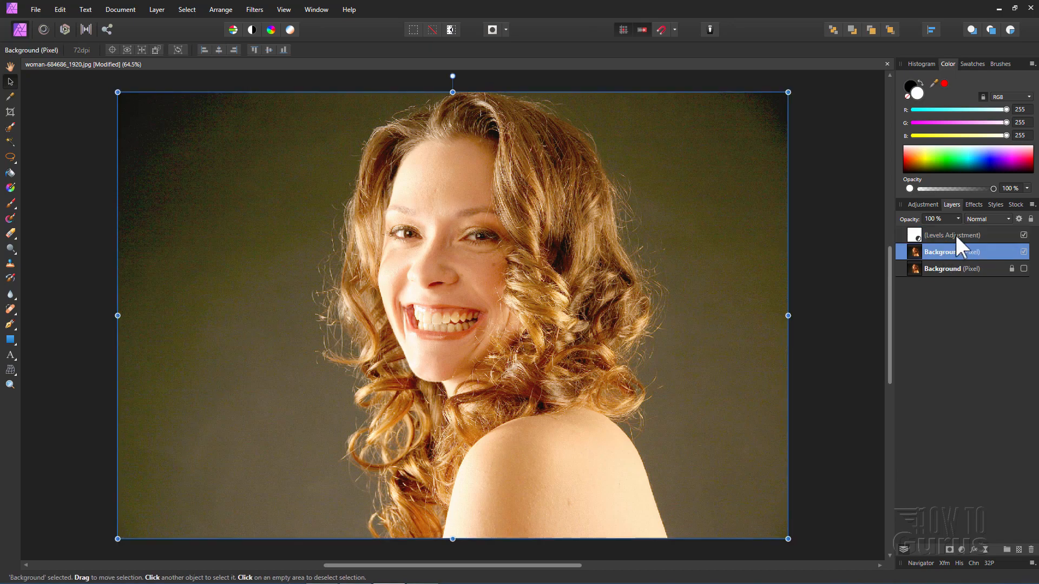
click(952, 235)
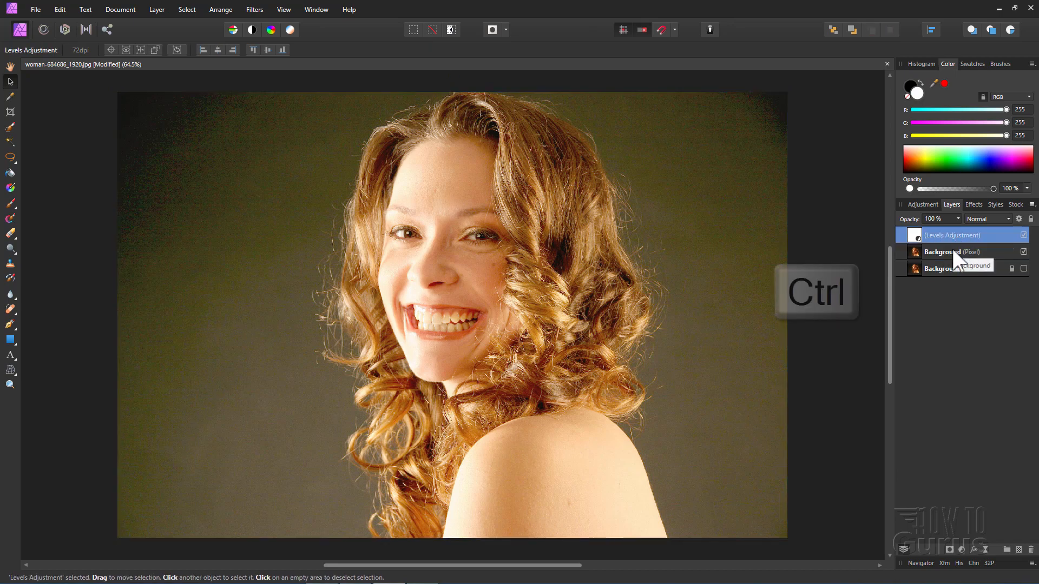
right_click(940, 252)
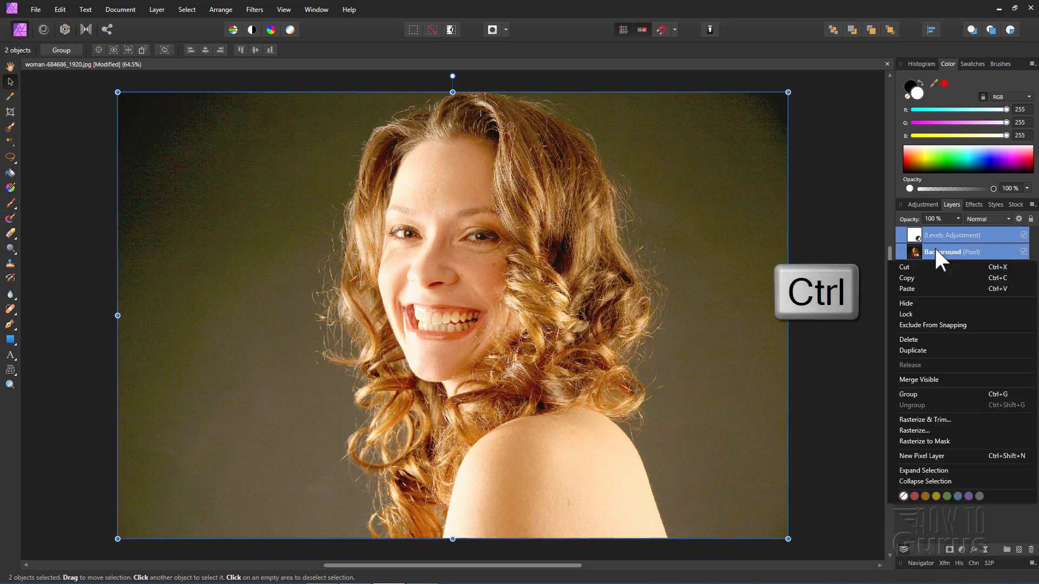
mouse_move(918, 380)
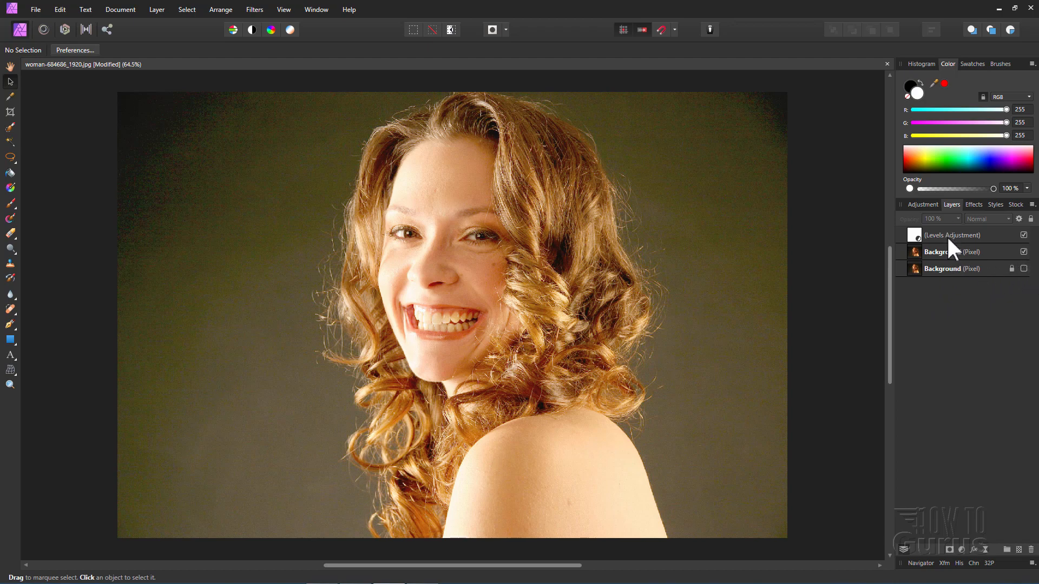
right_click(954, 242)
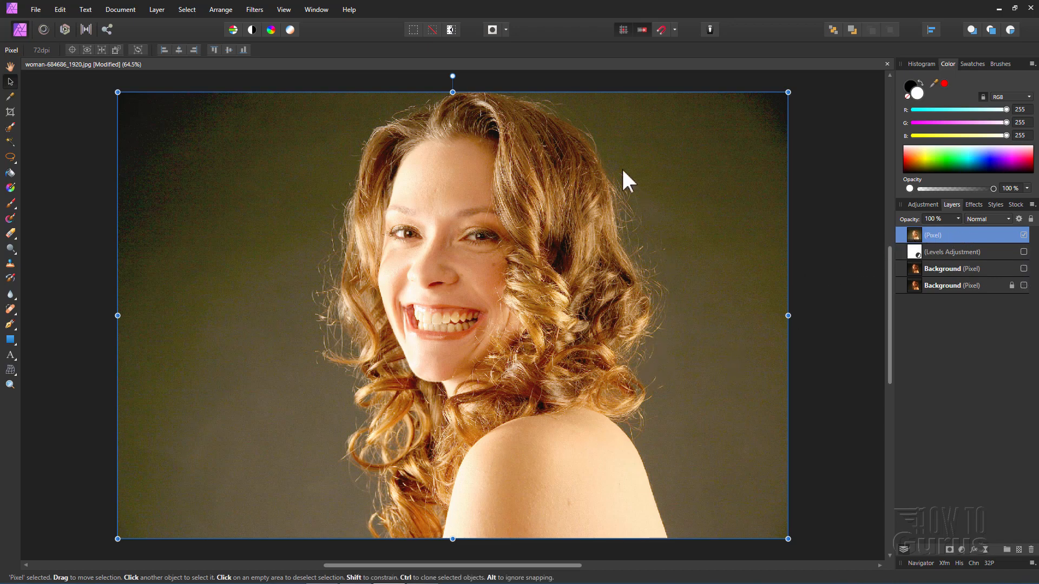
mouse_move(93, 99)
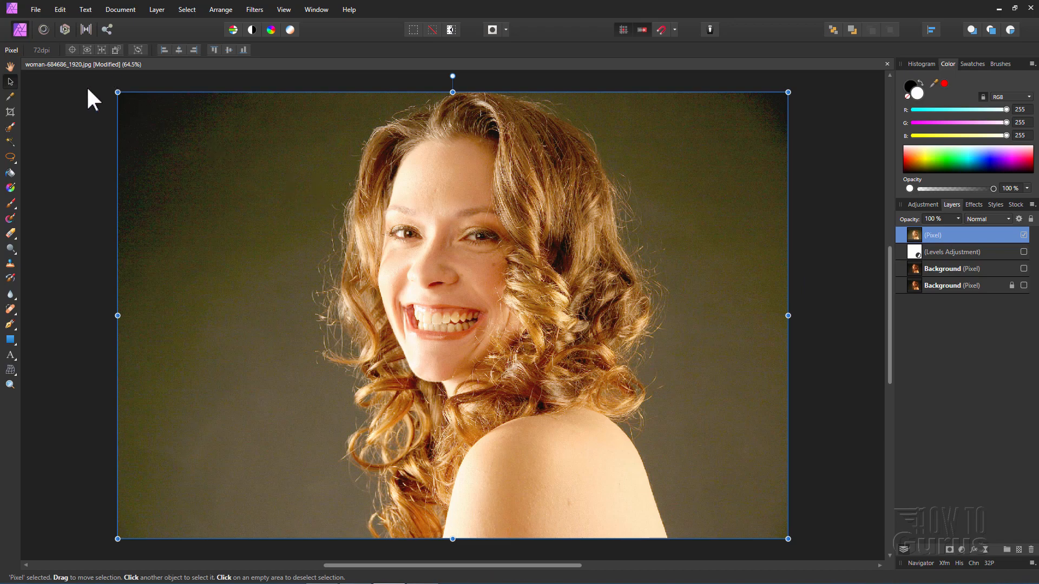
Step: Choose the Freehand Selection Tool and lasso around the woman's hair and shoulder
click(10, 156)
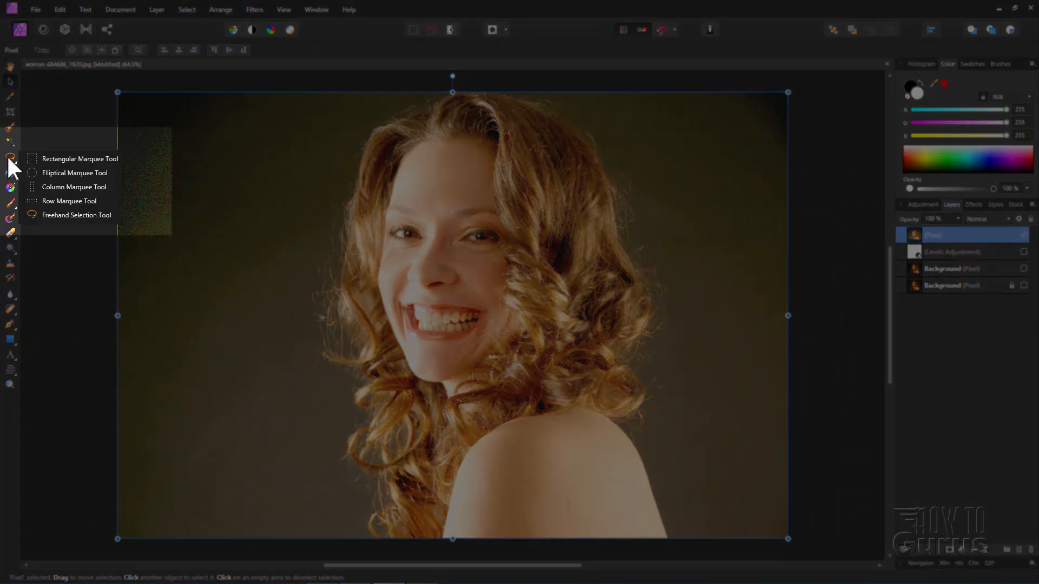
click(79, 158)
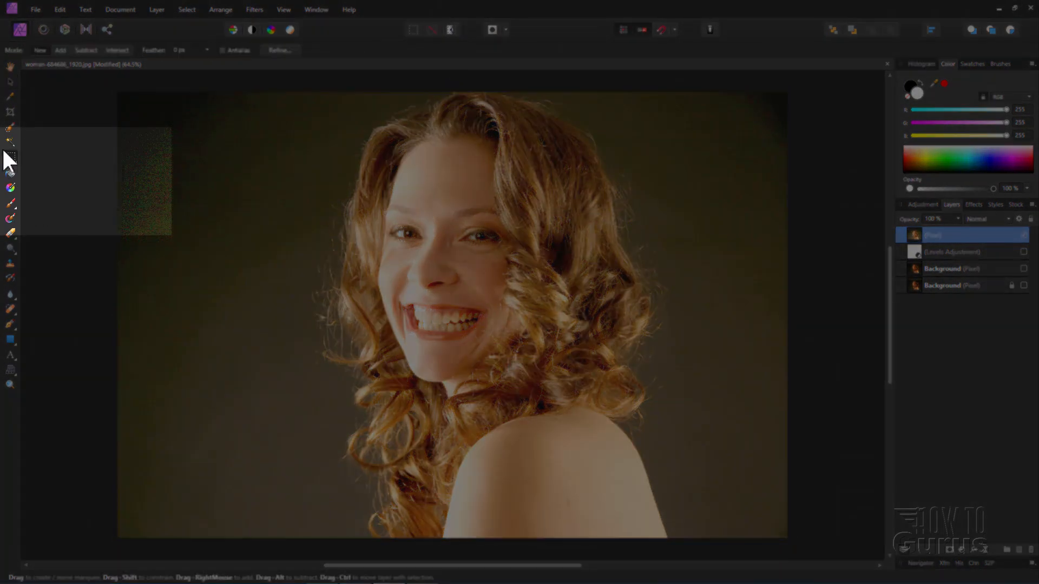
click(10, 157)
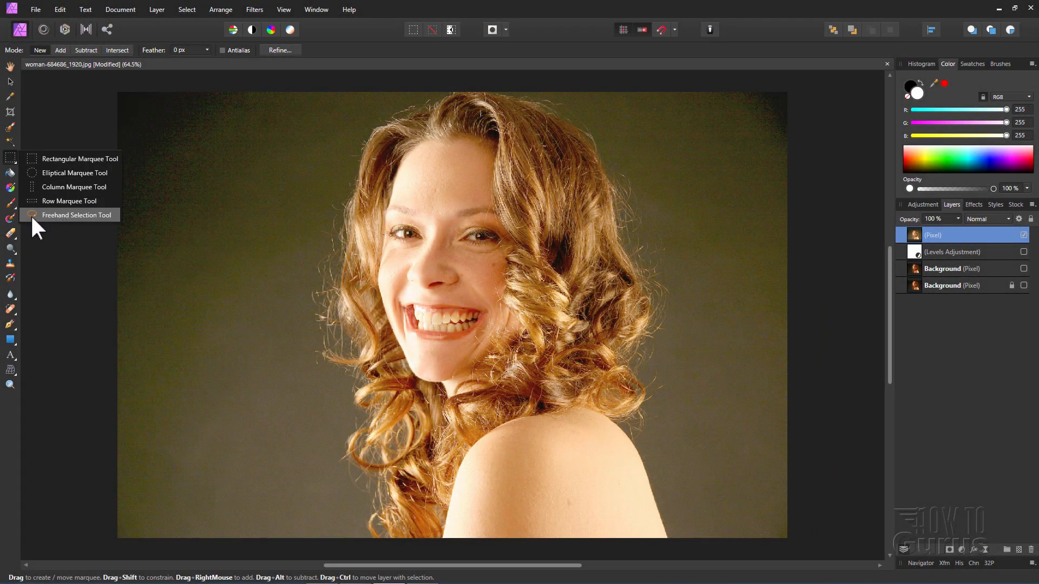
click(75, 214)
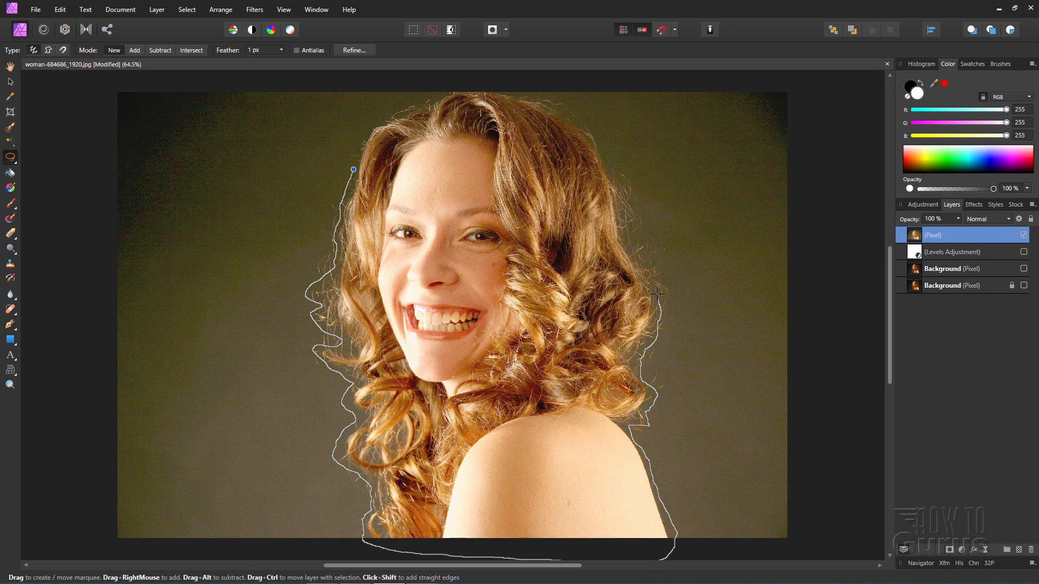
mouse_move(615, 173)
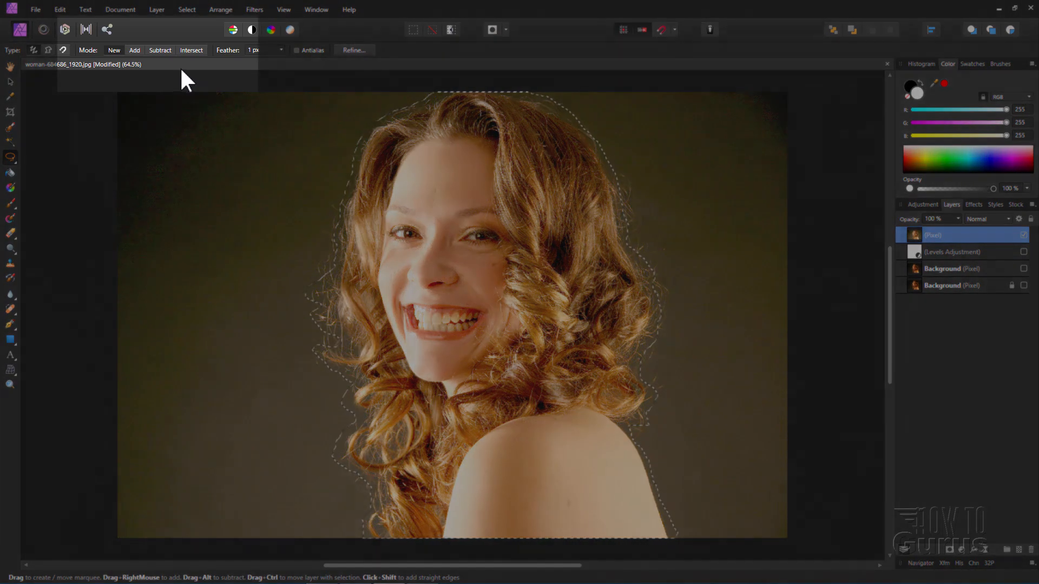
click(160, 50)
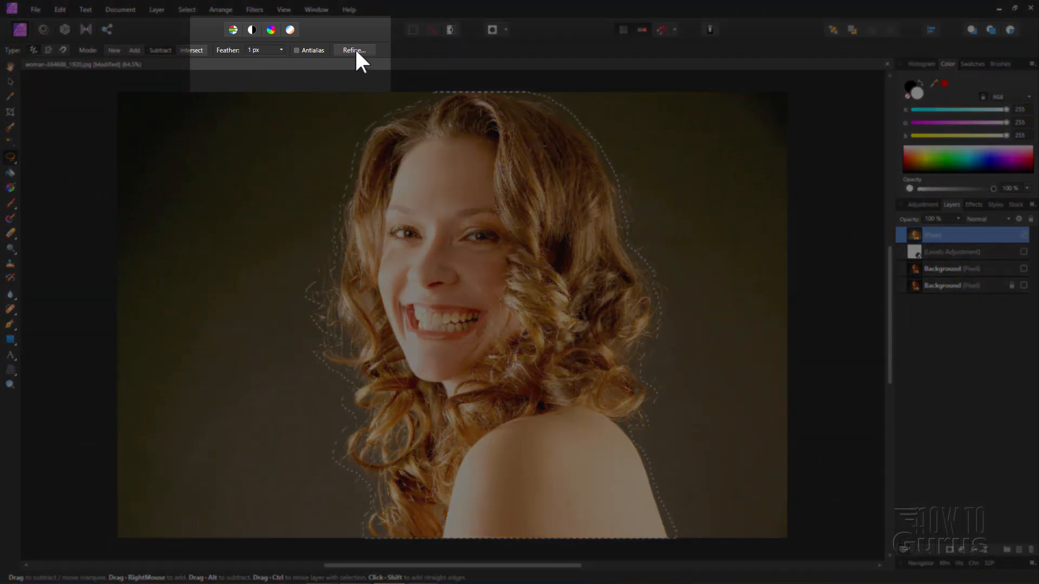
Step: Start Refine Selection, try Black matte preview, then return to the red Overlay
click(353, 50)
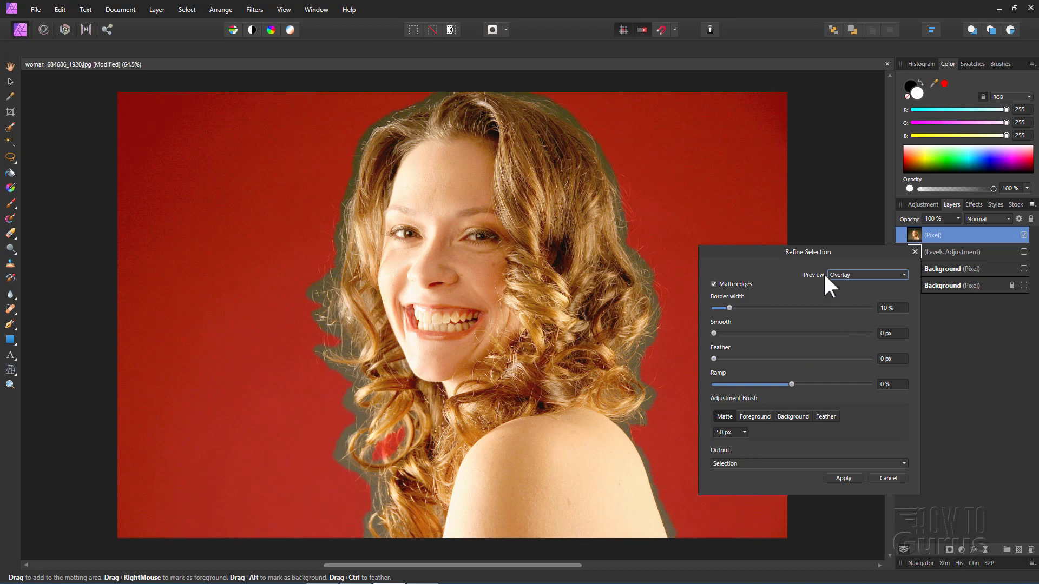
click(867, 274)
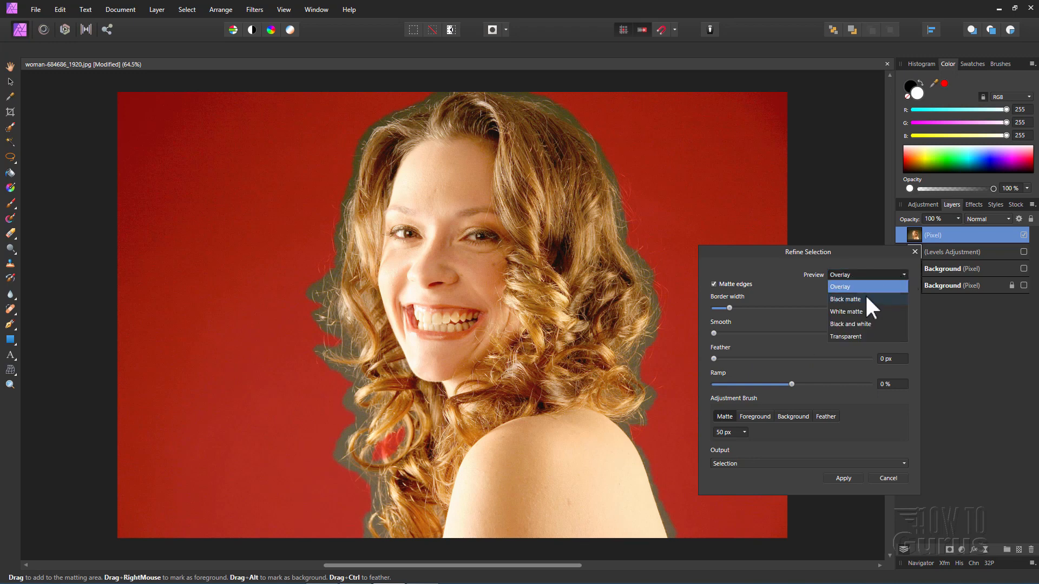
click(845, 298)
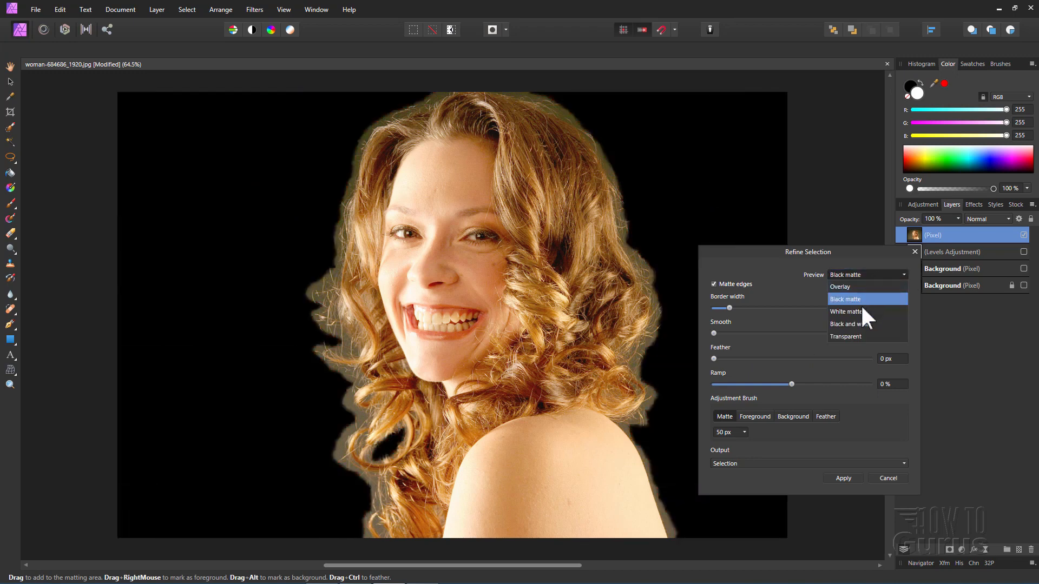
click(839, 287)
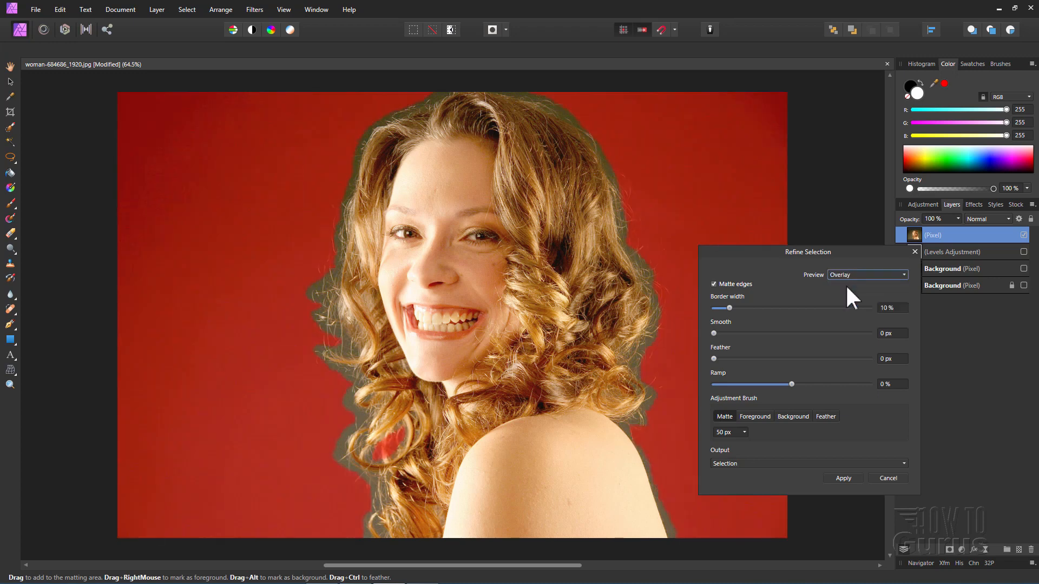
mouse_move(730, 324)
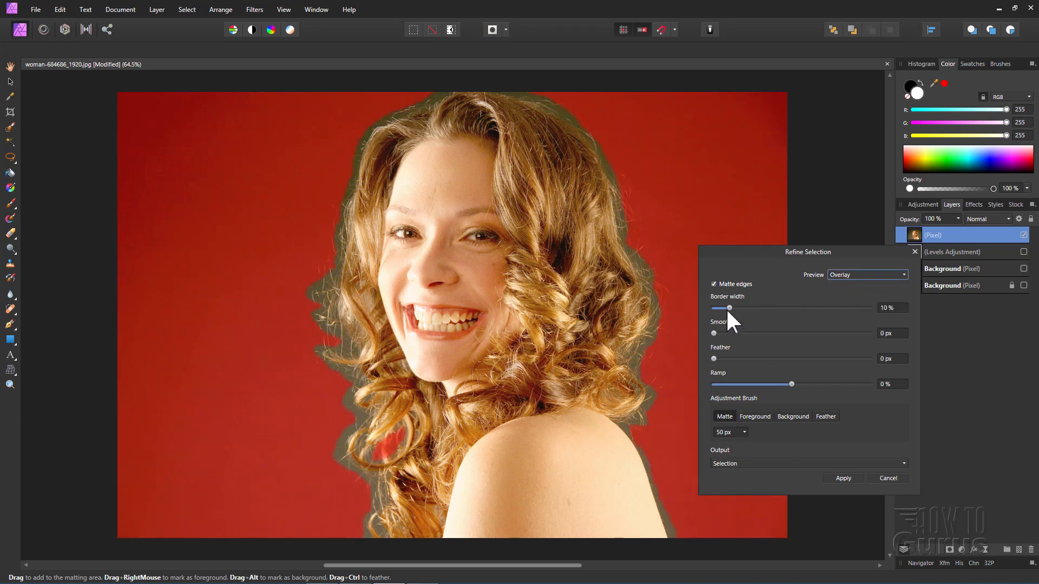
mouse_move(762, 373)
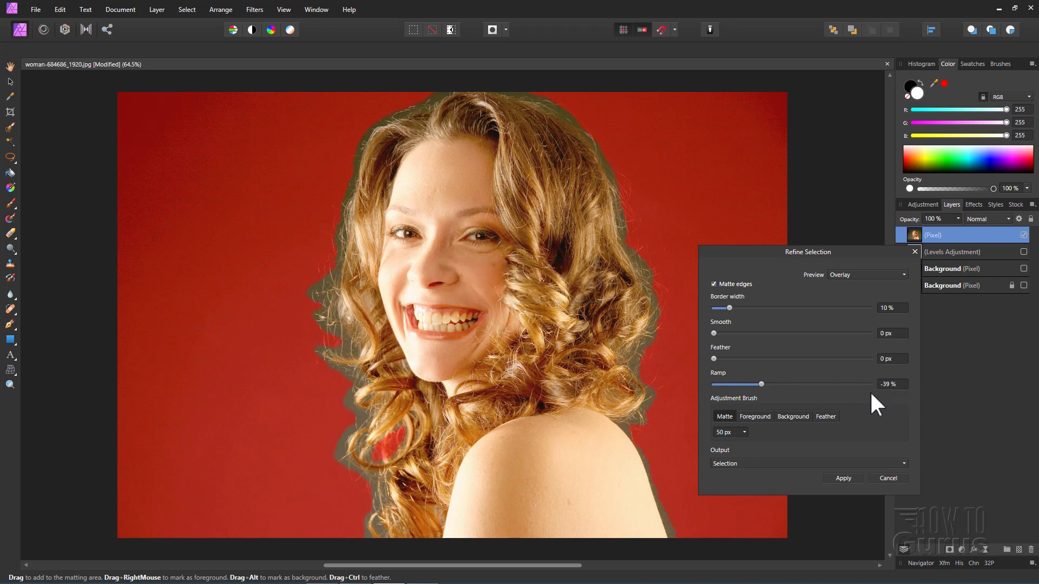
mouse_move(818, 396)
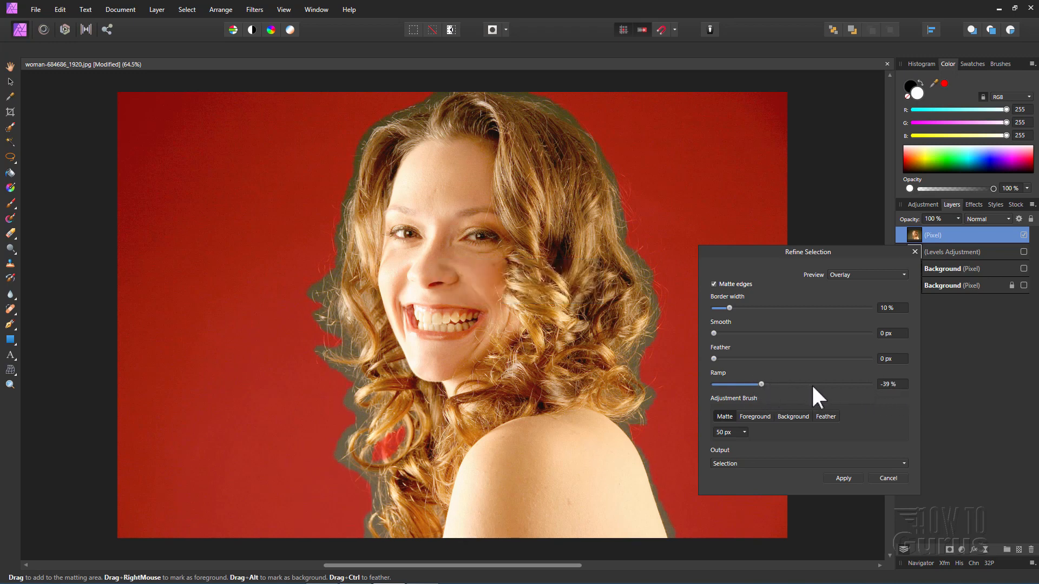
mouse_move(763, 386)
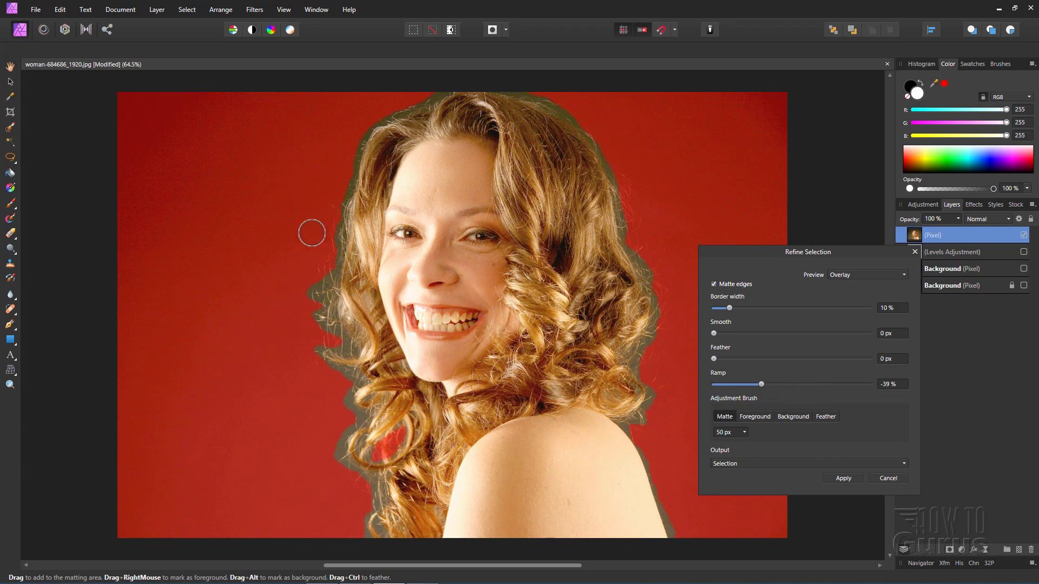
mouse_move(759, 447)
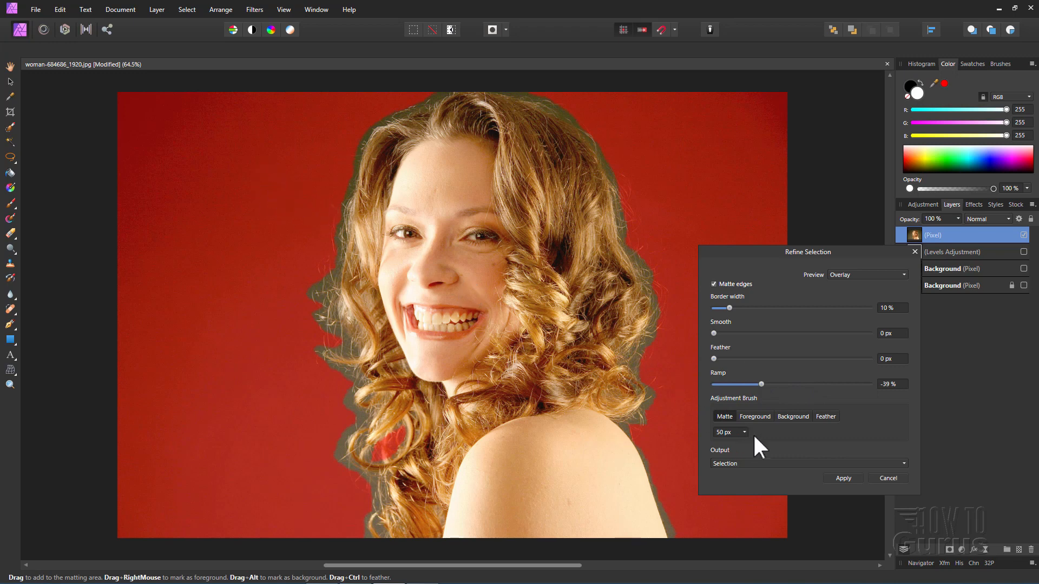
mouse_move(293, 249)
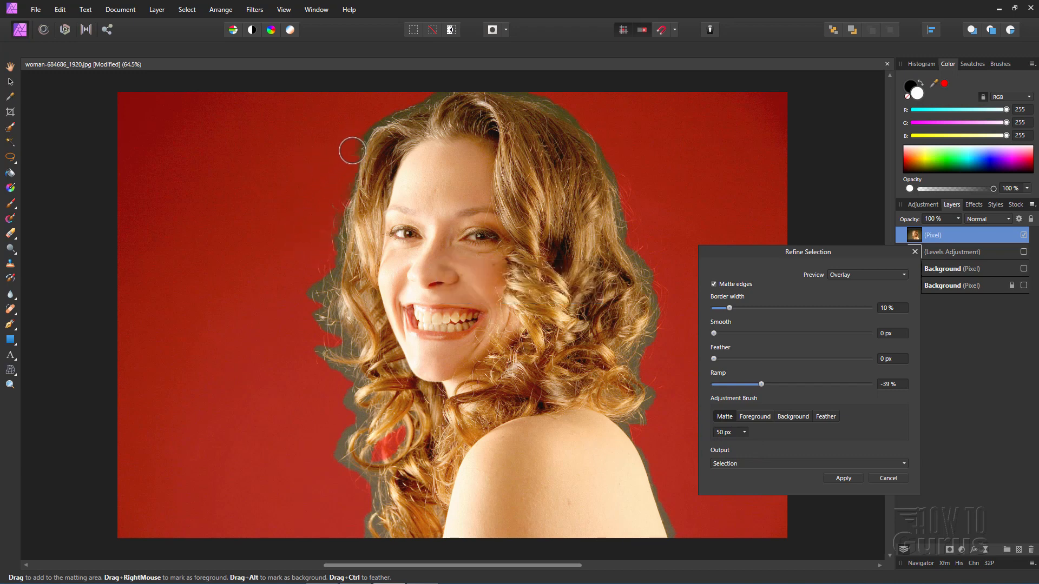
Step: Paint the matte brush along the woman's left-side curls to tighten the hair fringe
drag(353, 151, 325, 204)
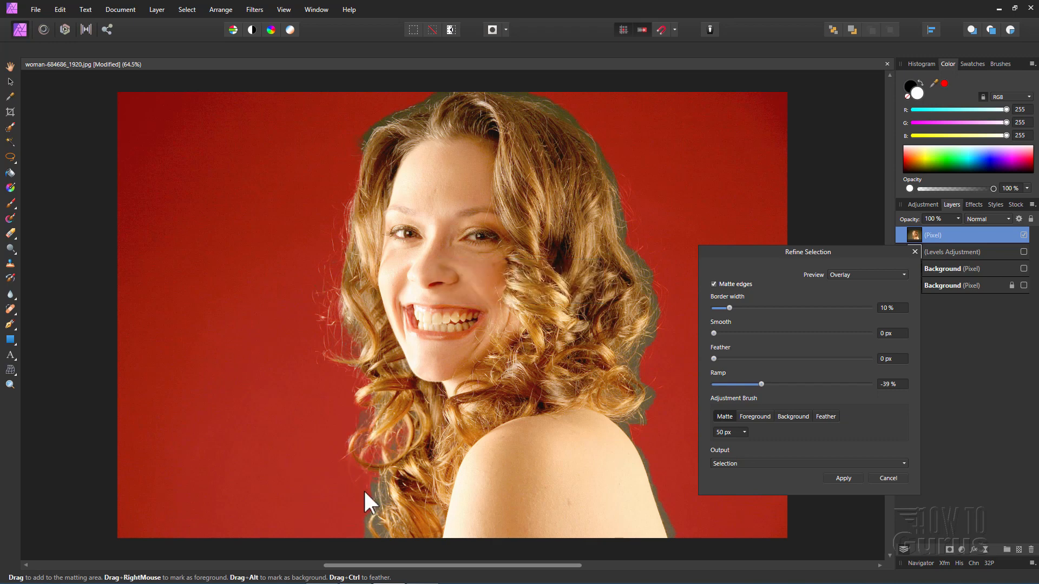
mouse_move(645, 452)
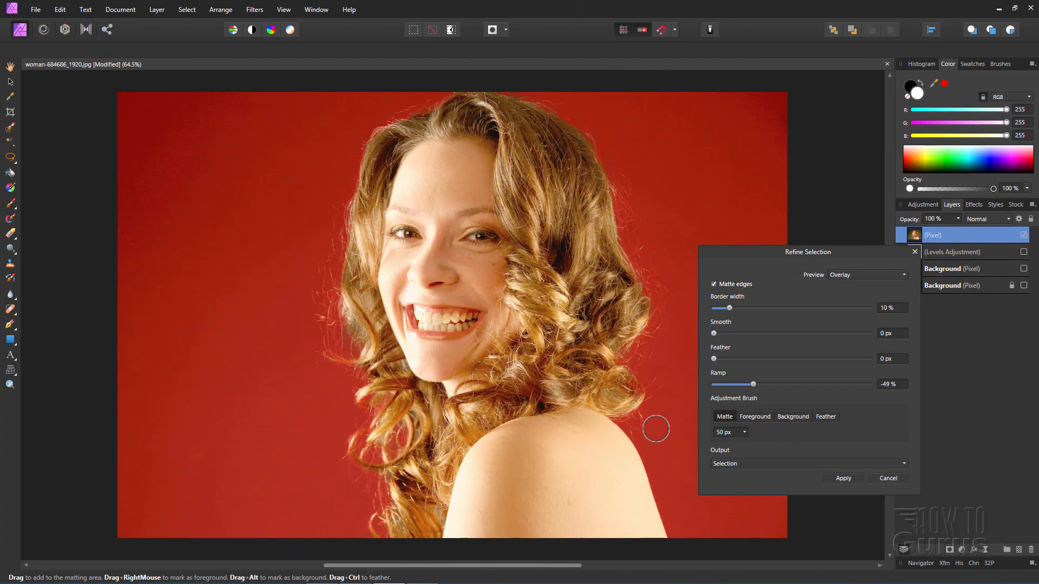
mouse_move(337, 140)
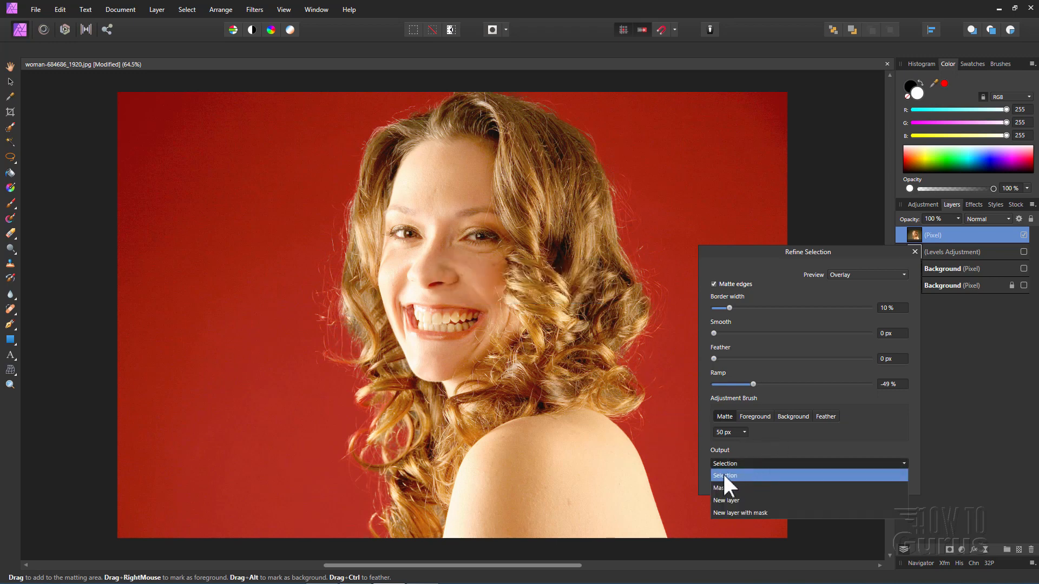
Step: Apply the refinement with Output set to Selection
click(724, 475)
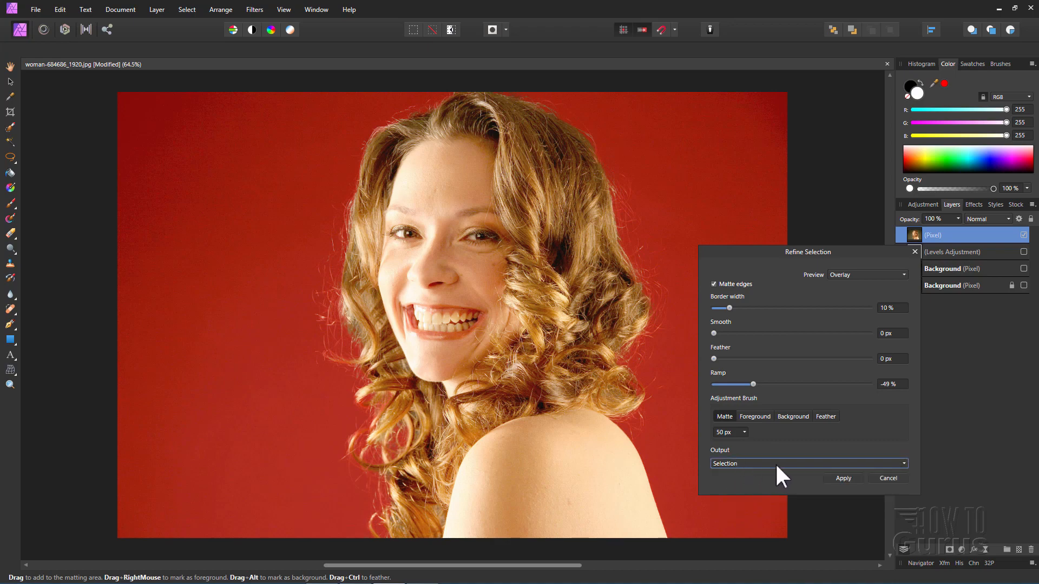
click(843, 477)
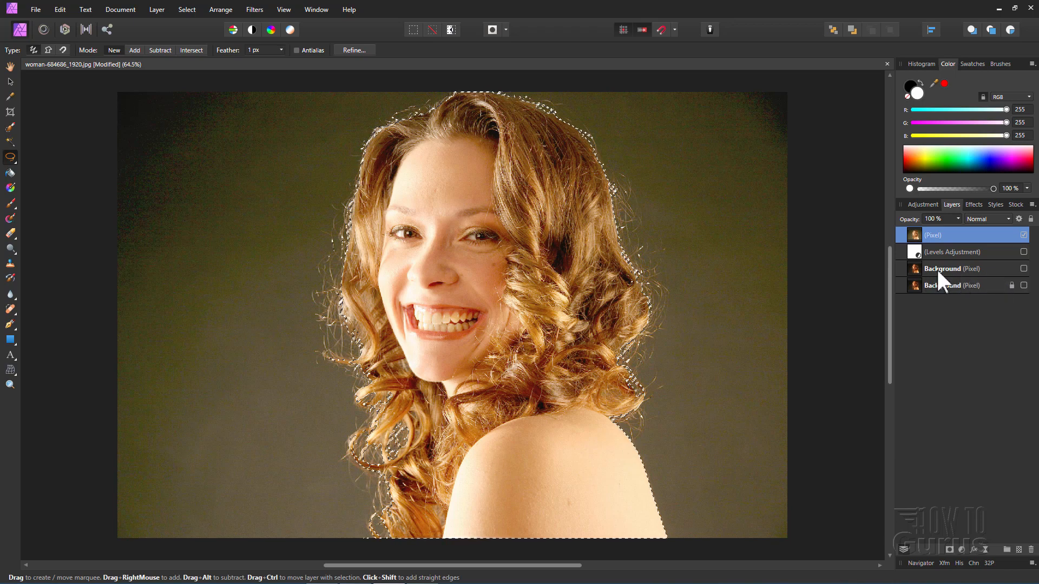
Step: Hide the top pixel layer and mask the upper Background layer with the woman selection
click(1023, 235)
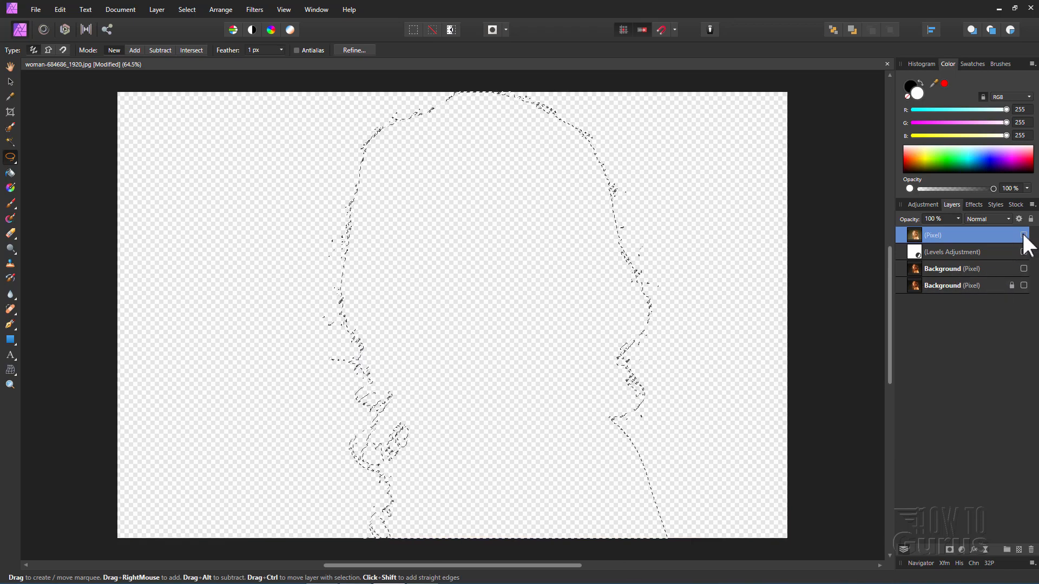
click(954, 268)
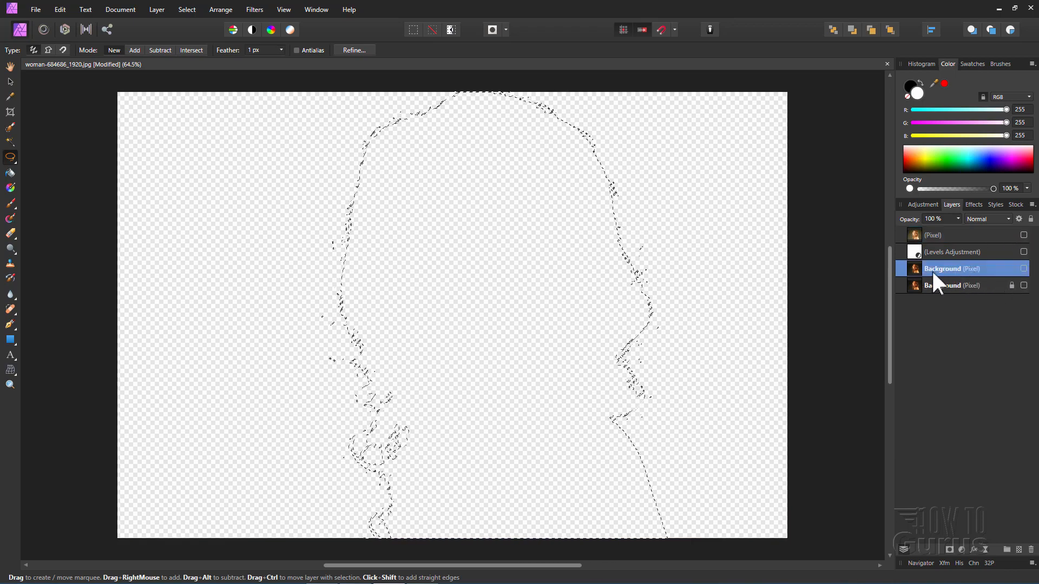
click(1023, 268)
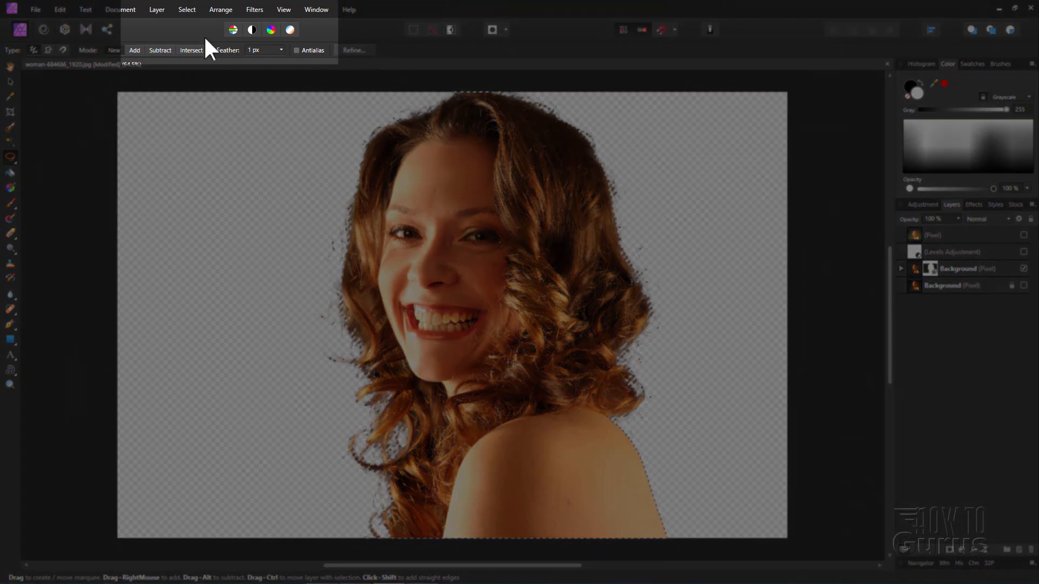
Step: Deselect via Select > Deselect, leaving the woman cut out on transparency
click(187, 10)
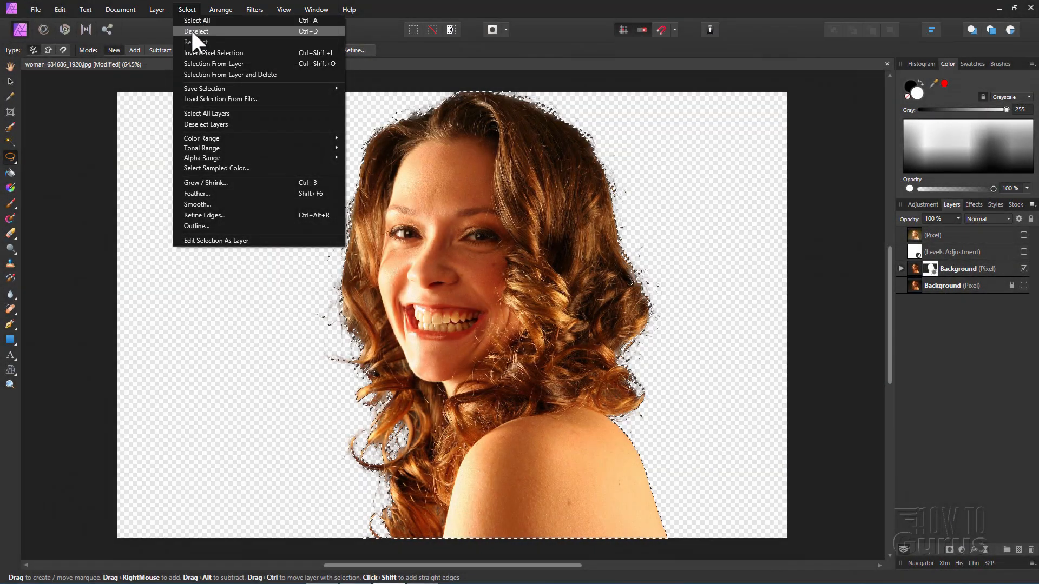
click(196, 31)
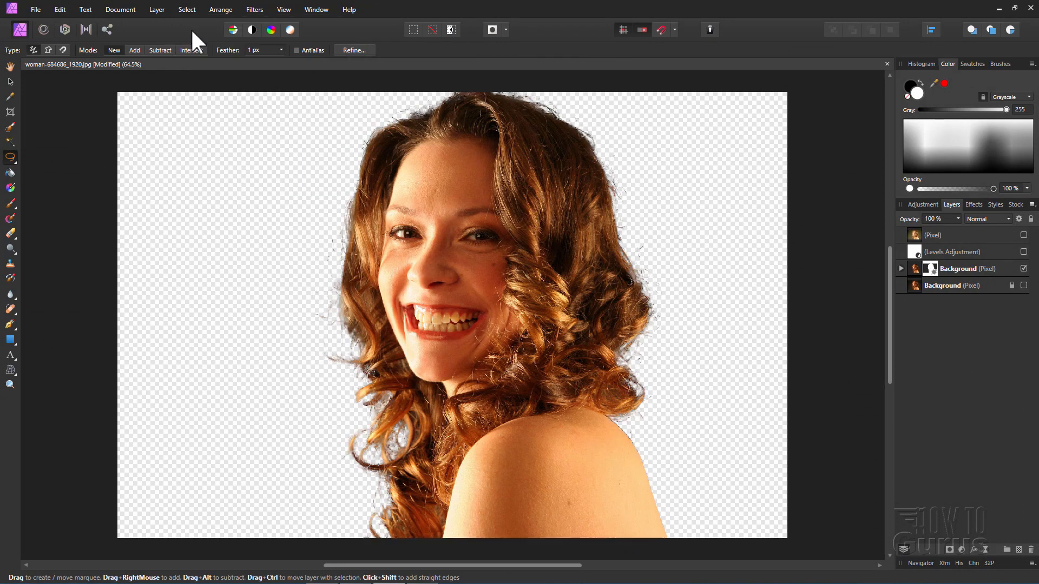
mouse_move(73, 80)
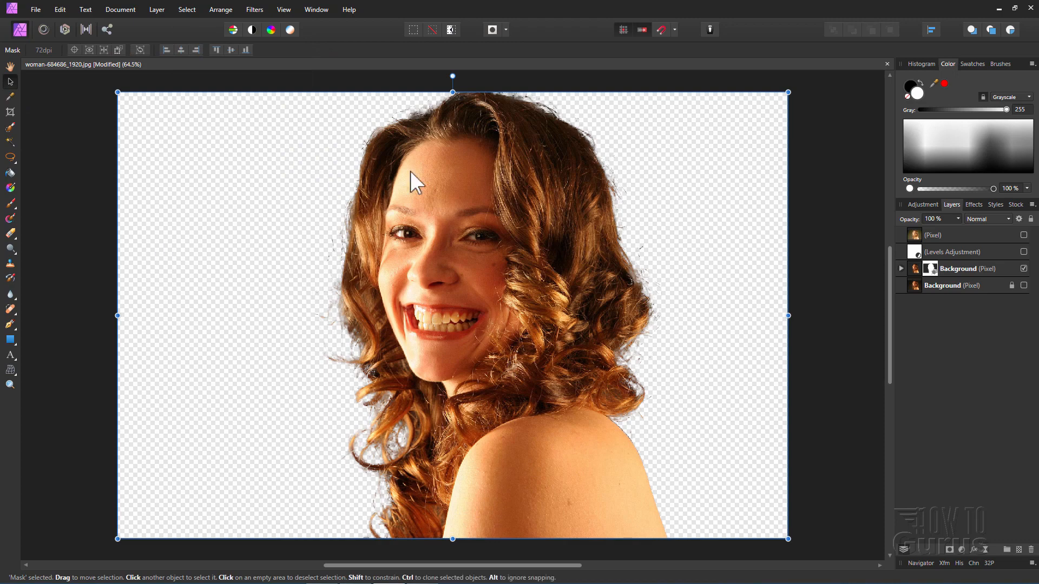
click(951, 286)
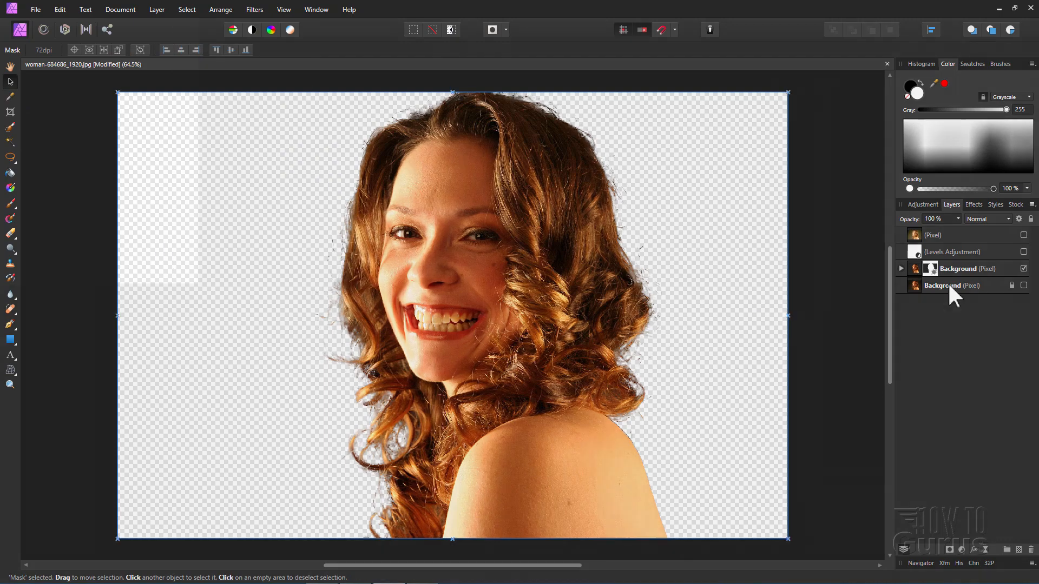
Step: Place the vintage wood-plank JPG onto the canvas above the bottom Background layer
click(941, 285)
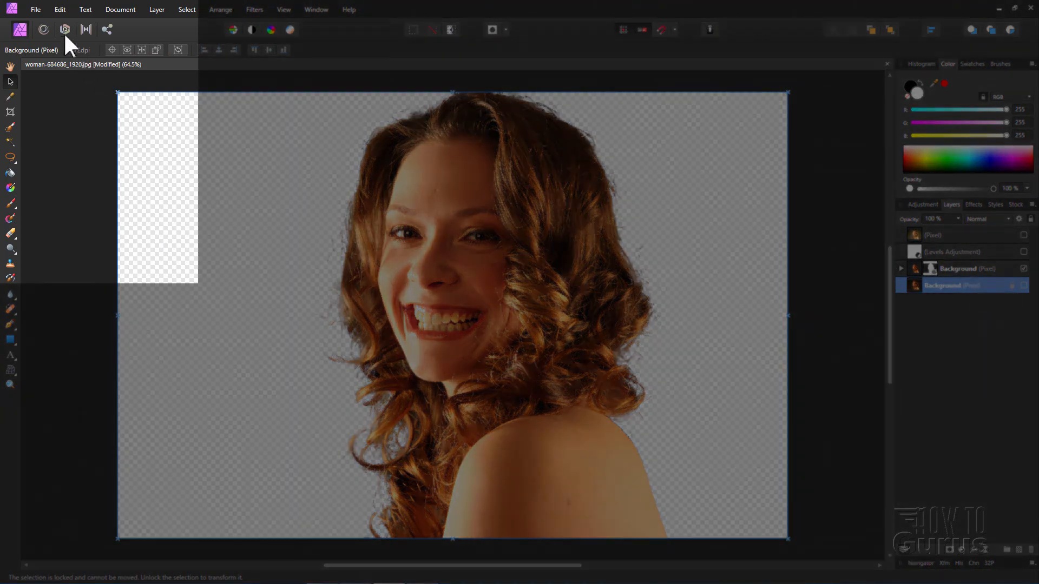
click(35, 10)
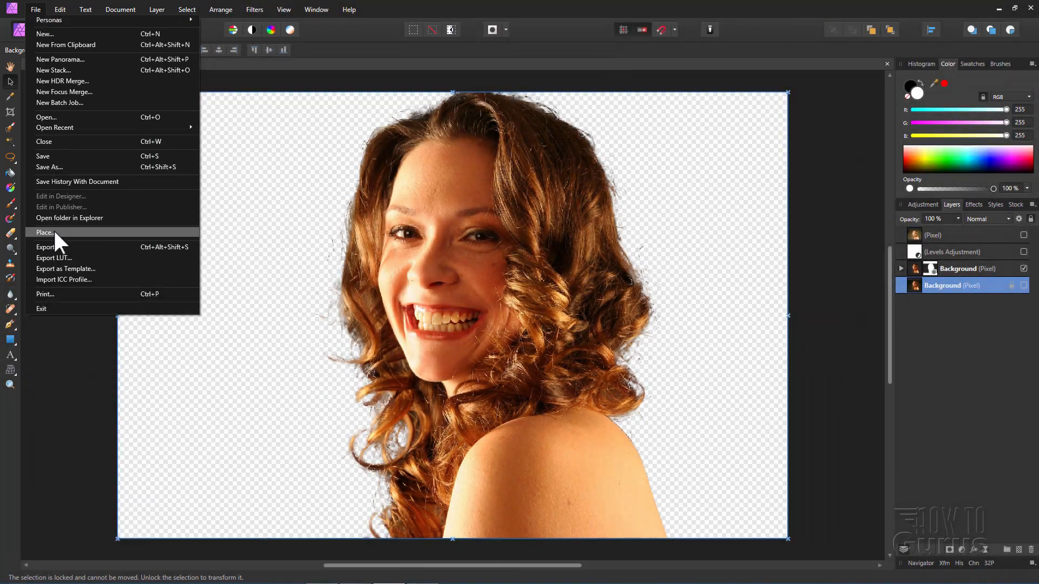
click(45, 233)
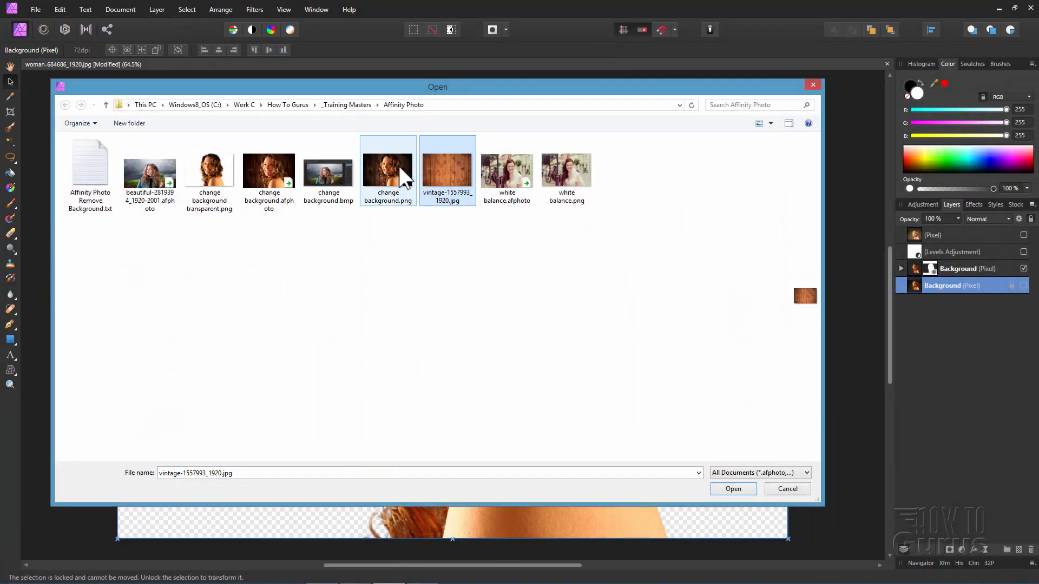
click(447, 163)
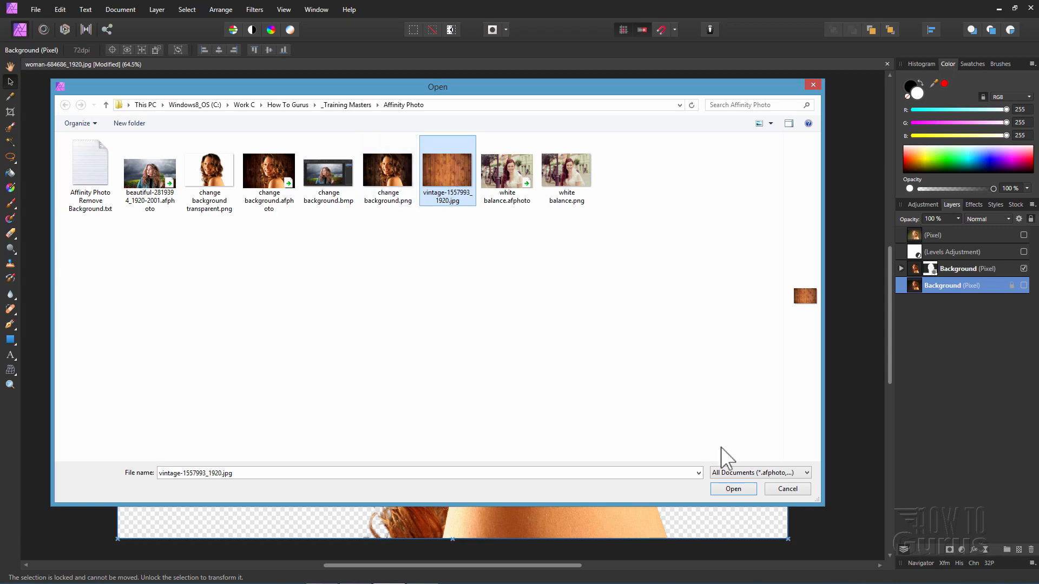
click(732, 489)
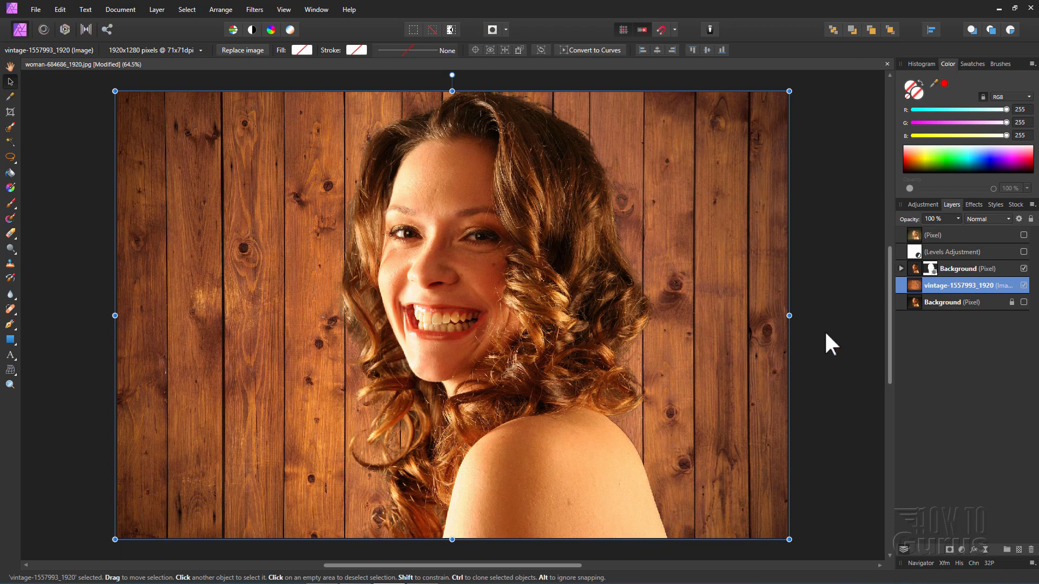
click(278, 172)
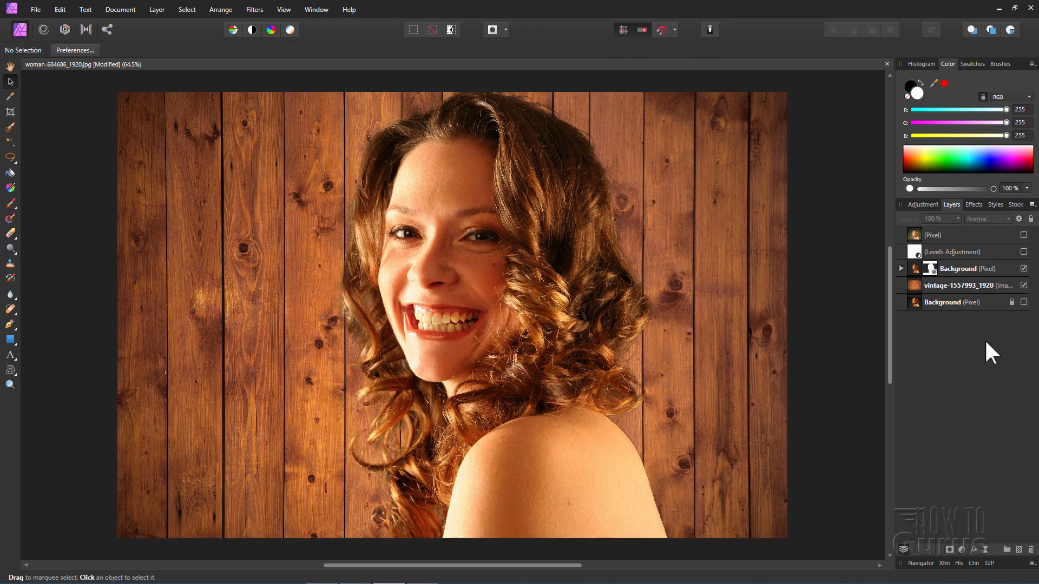
Step: Select the wood-plank layer and bring up the Adjustments list
click(964, 285)
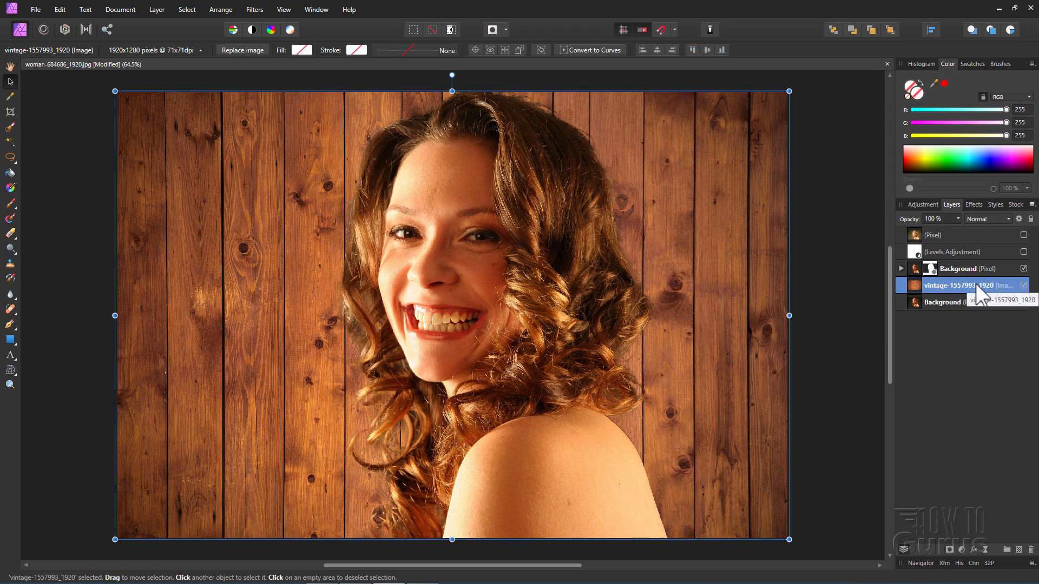
click(922, 204)
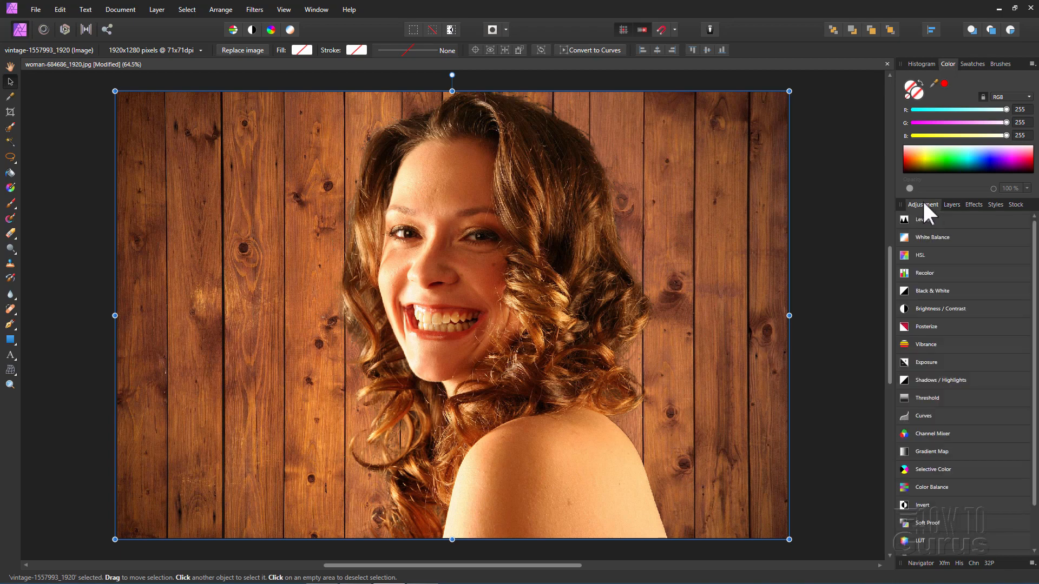
Step: Add a Levels adjustment darkening the wood: black 28%, gamma 1.133, output black 5%
click(922, 220)
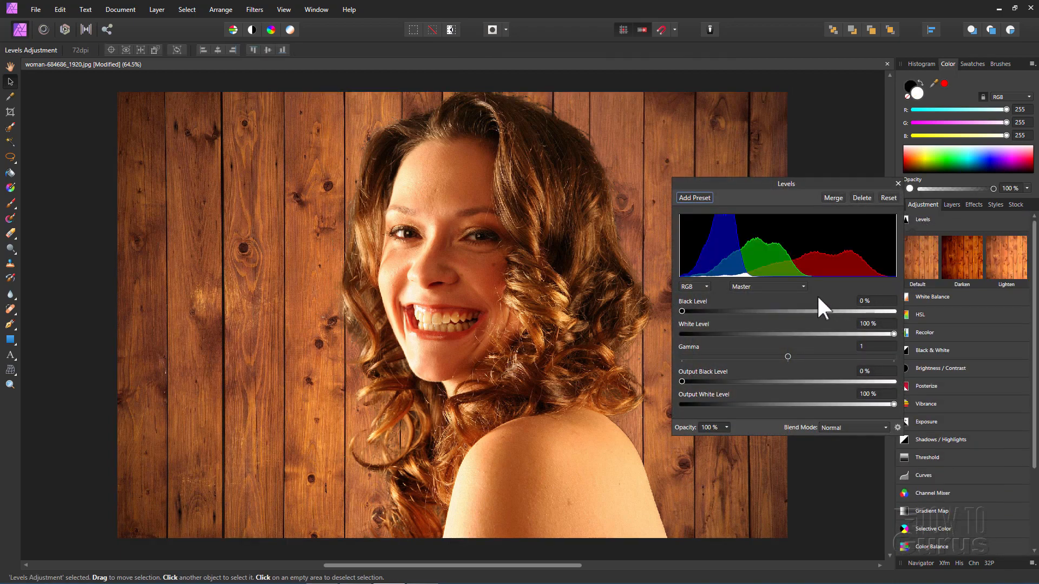
mouse_move(814, 311)
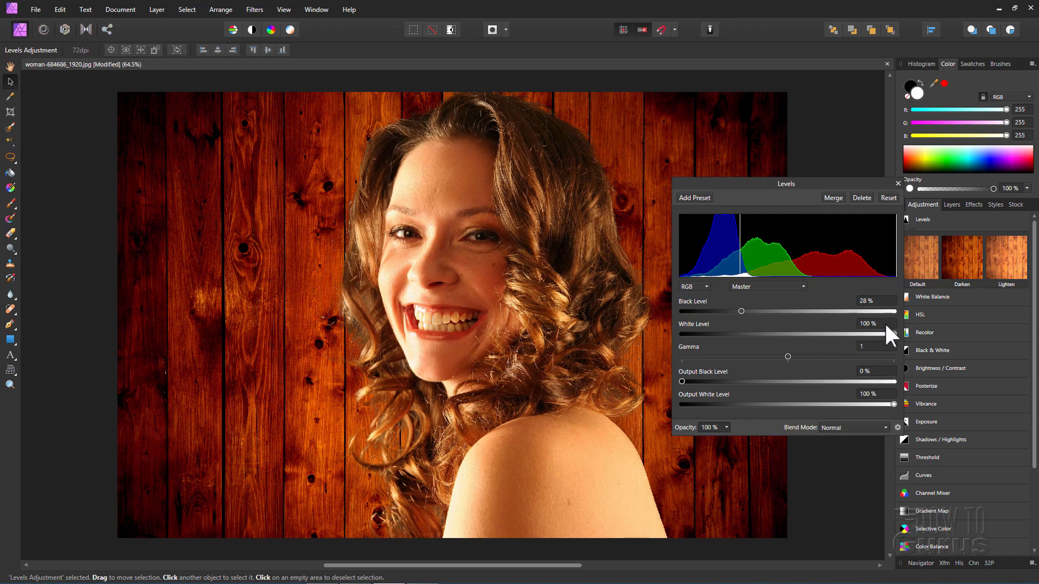
mouse_move(812, 344)
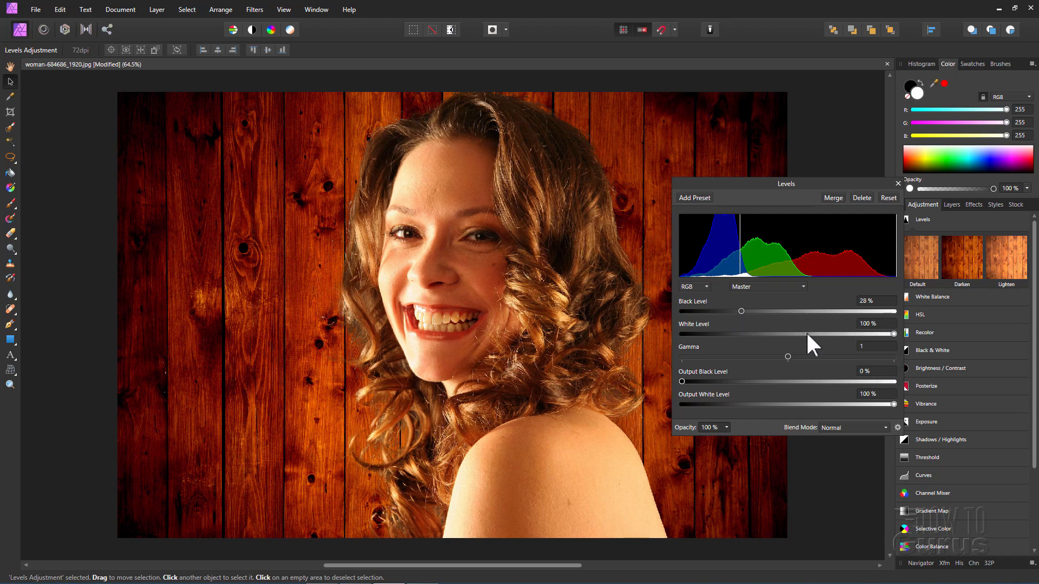
mouse_move(791, 364)
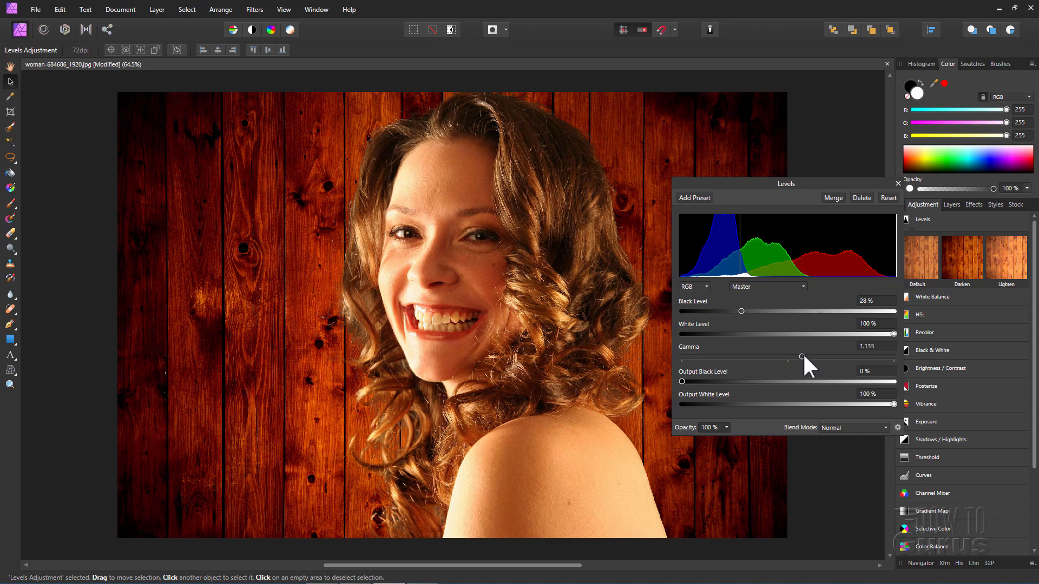
mouse_move(687, 393)
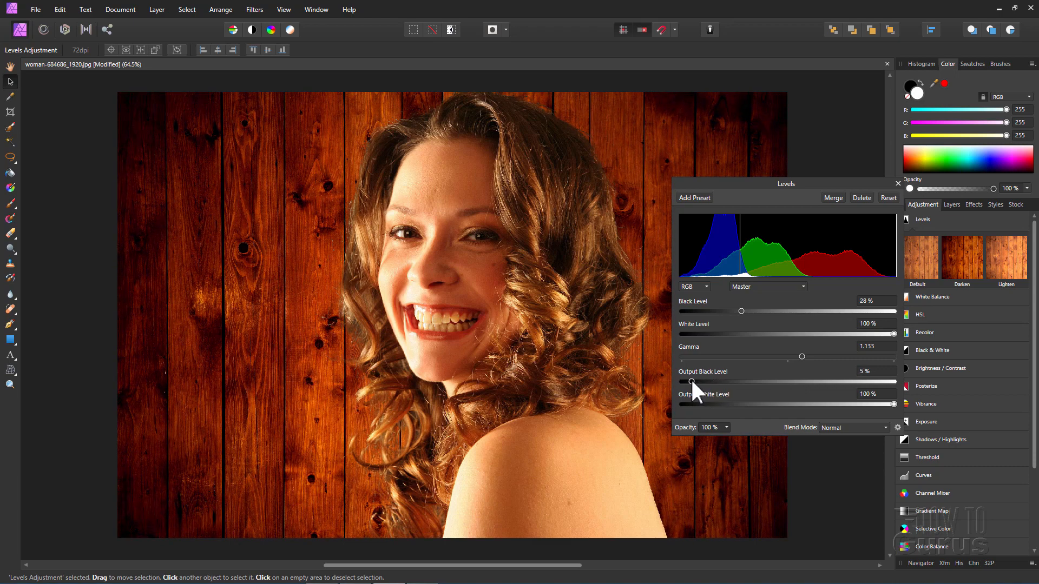
mouse_move(808, 305)
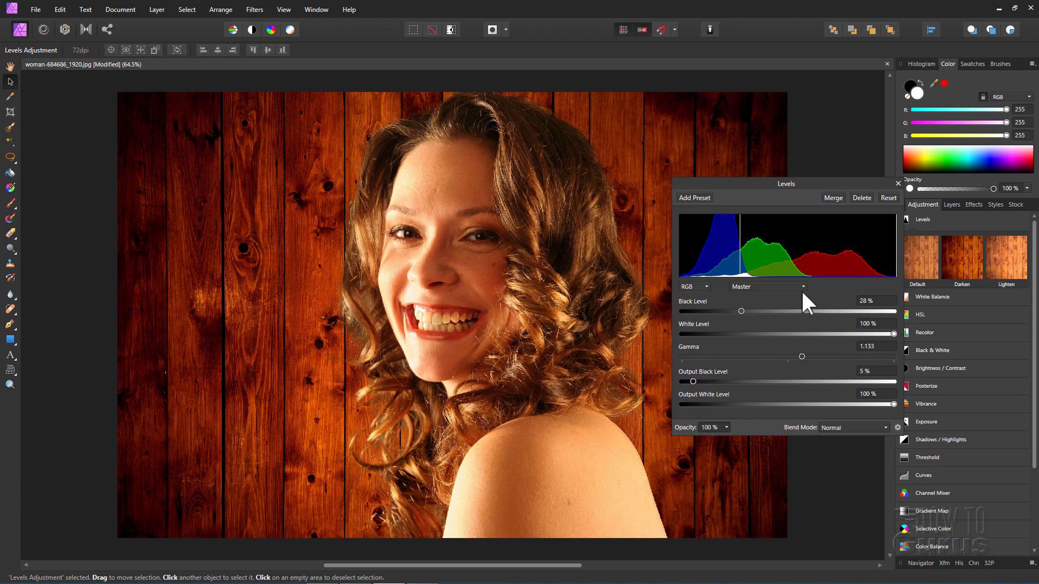
mouse_move(855, 263)
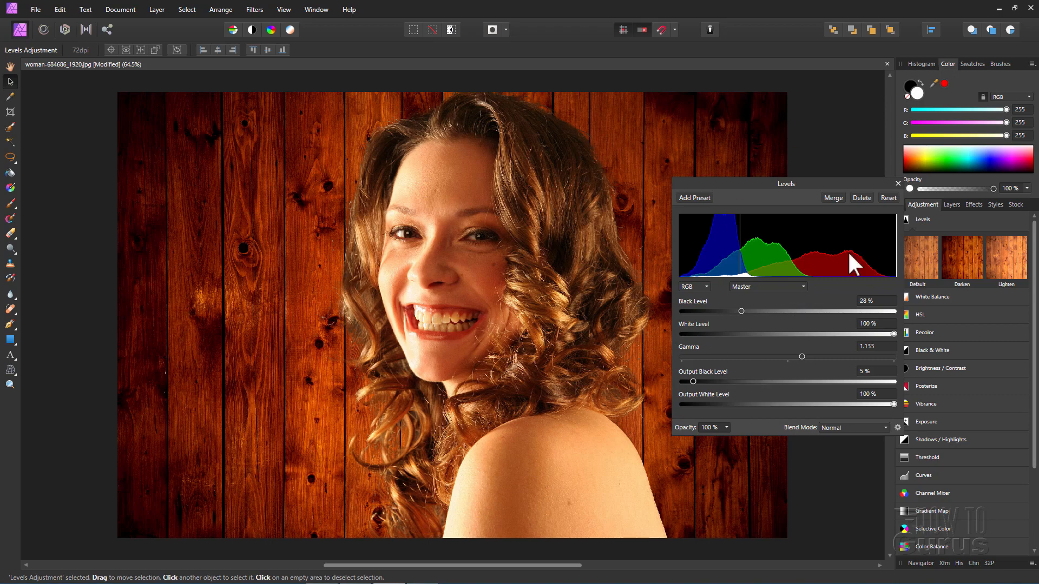
mouse_move(728, 384)
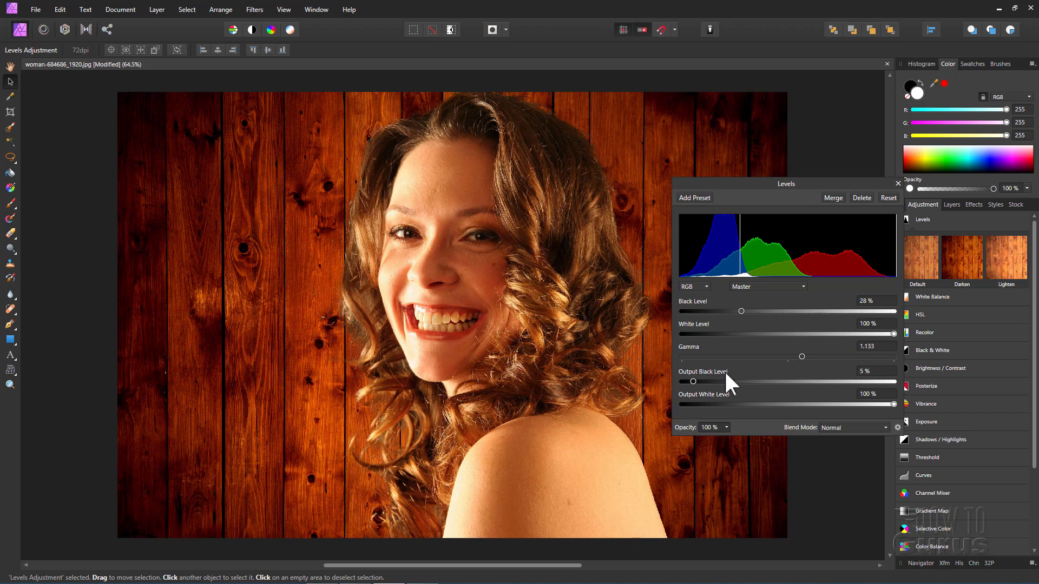
mouse_move(902, 206)
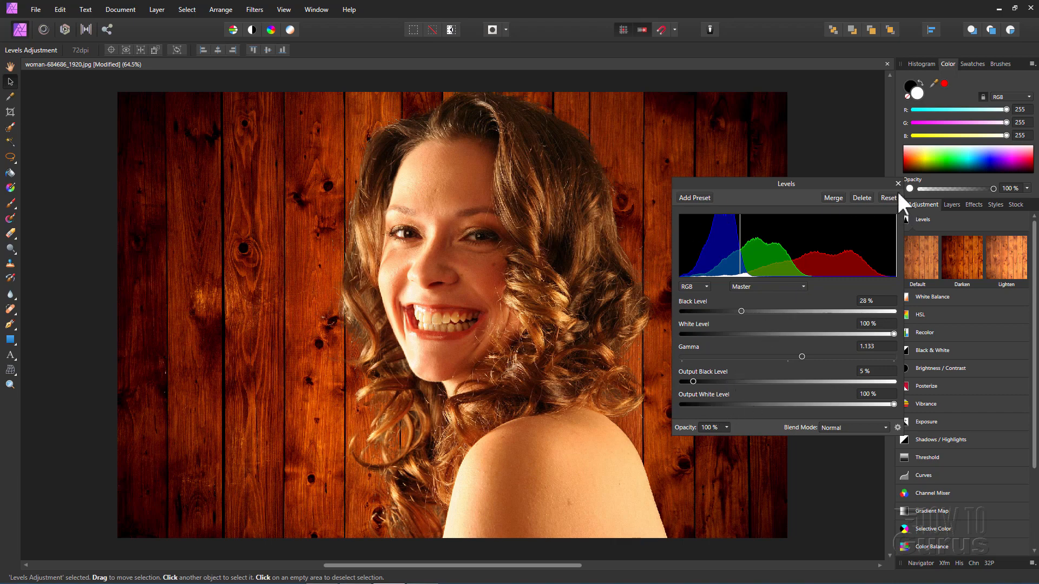
click(897, 184)
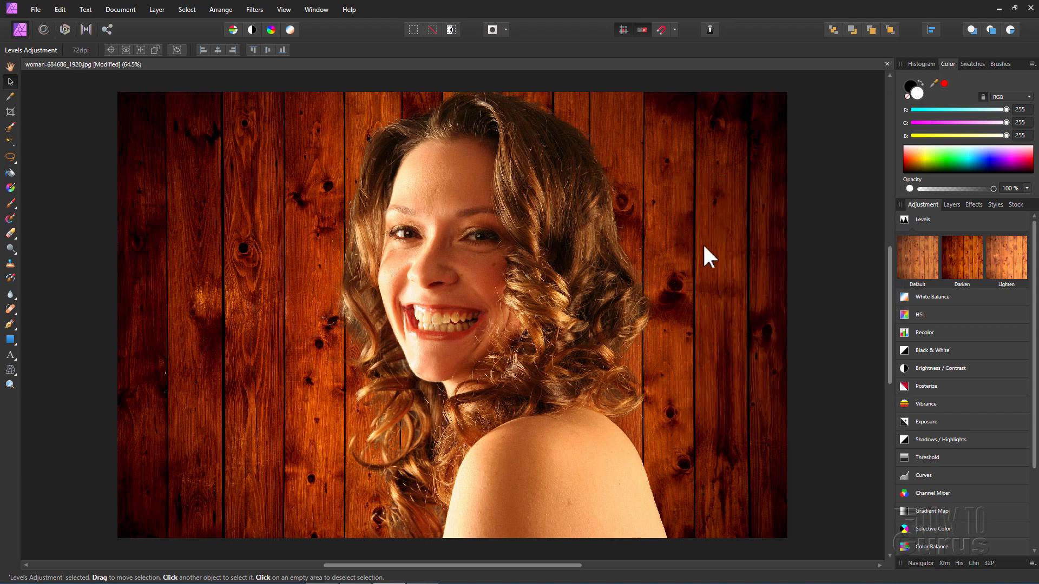
mouse_move(312, 275)
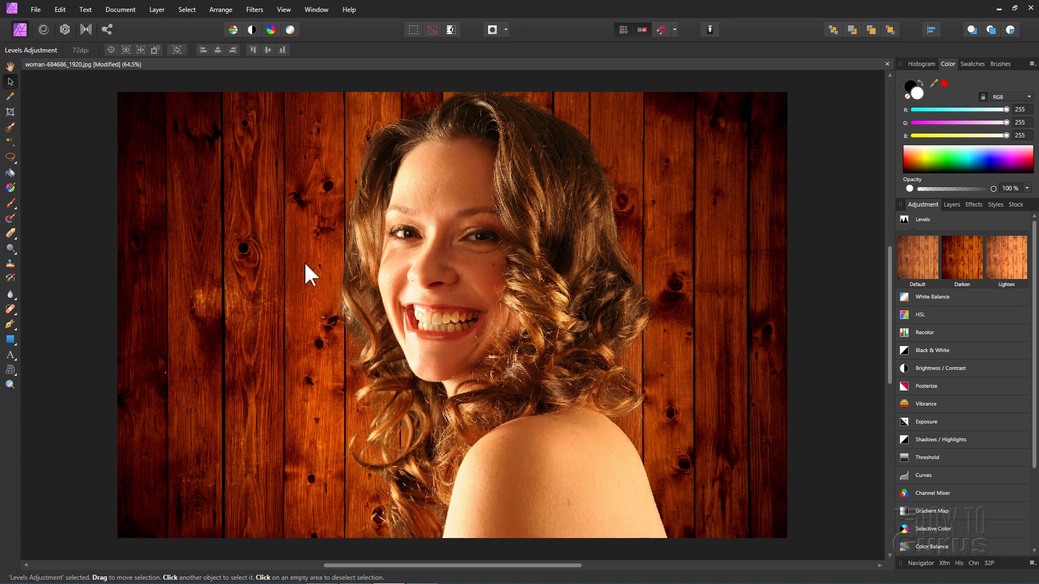
mouse_move(703, 306)
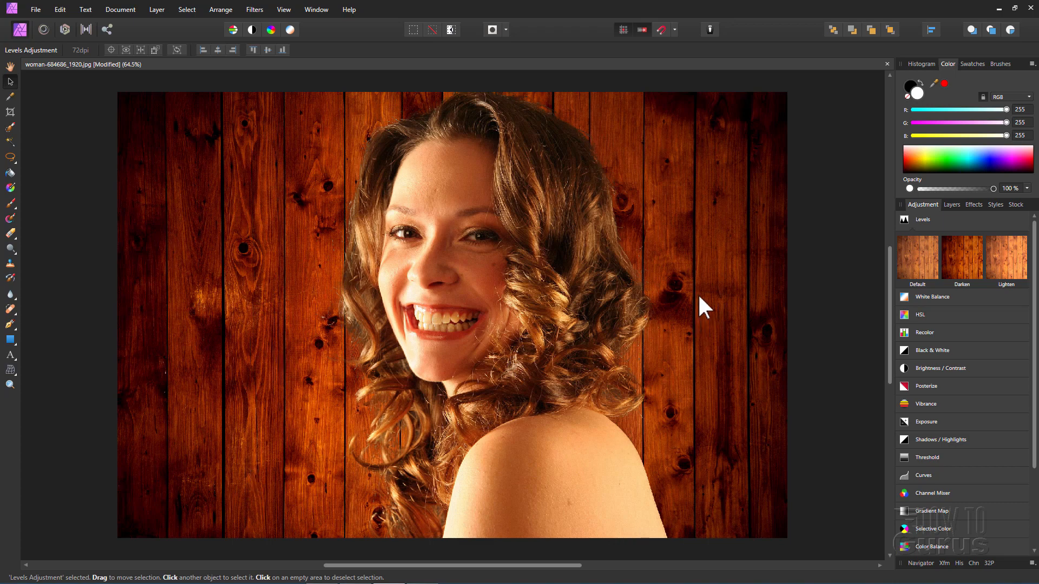
mouse_move(899, 429)
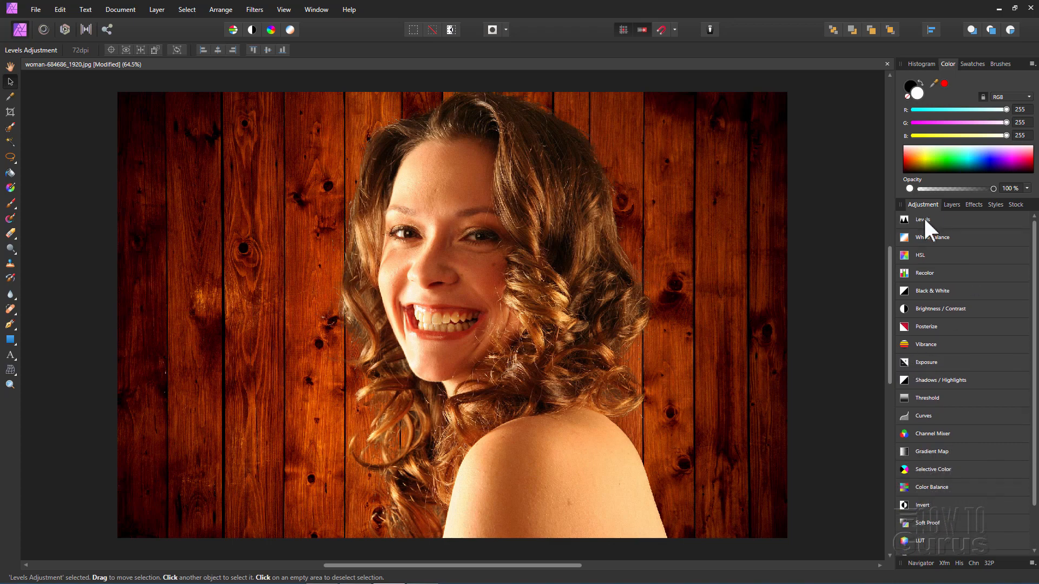
Step: Add an Exposure adjustment at -0.8 to further darken the wood backdrop
click(925, 363)
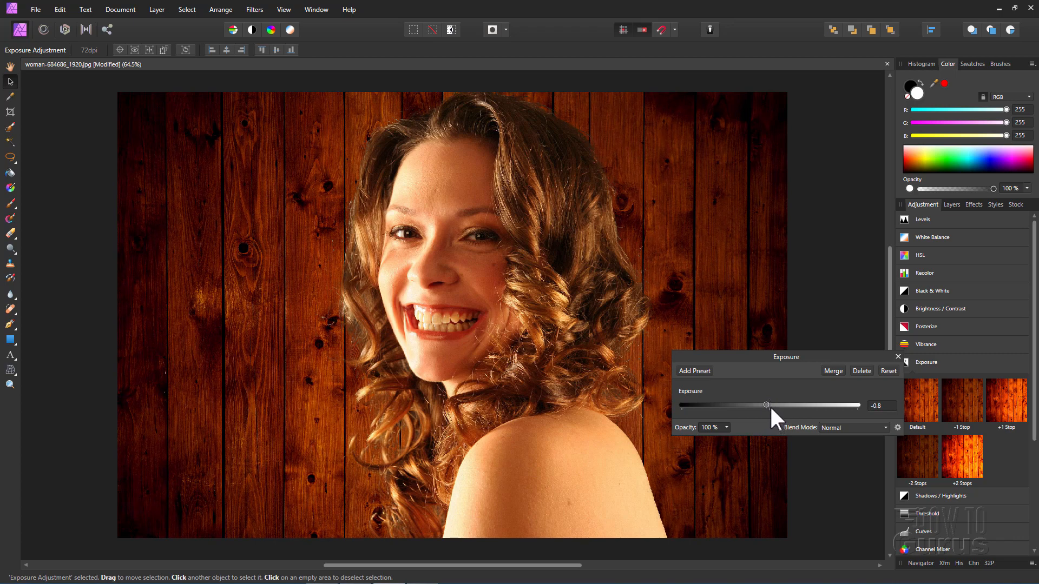
mouse_move(704, 328)
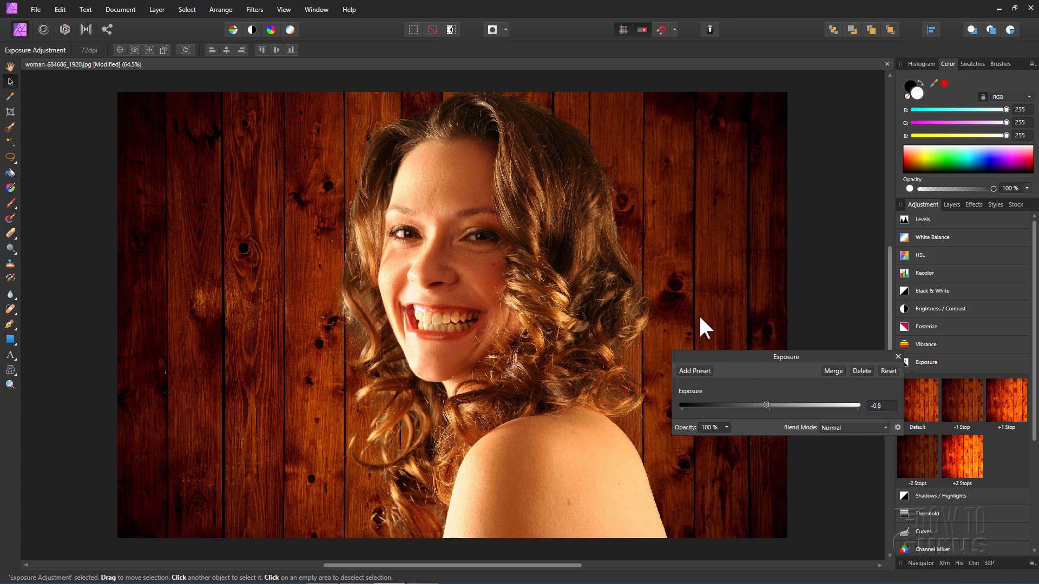
mouse_move(330, 359)
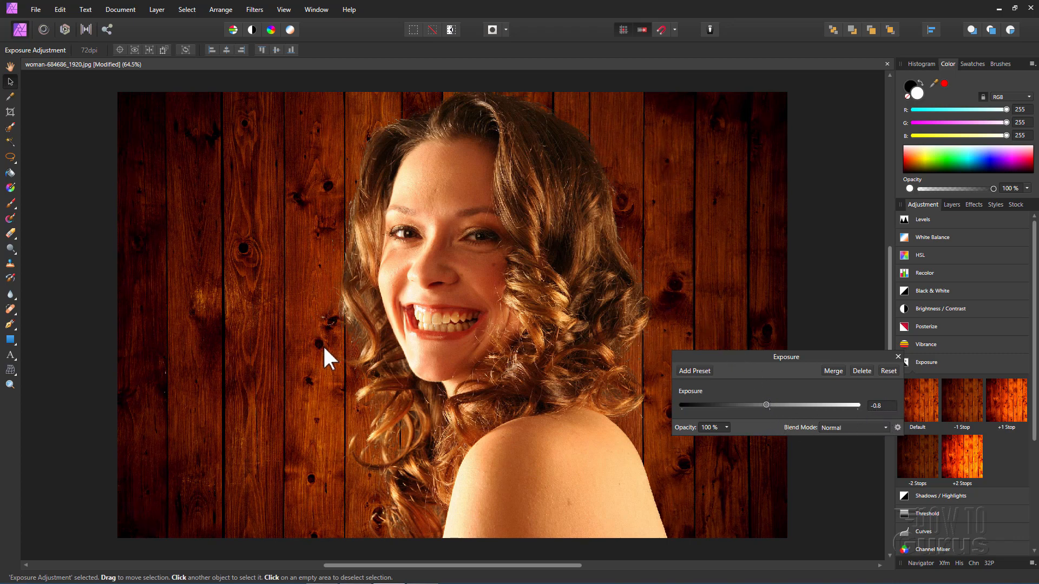
mouse_move(892, 403)
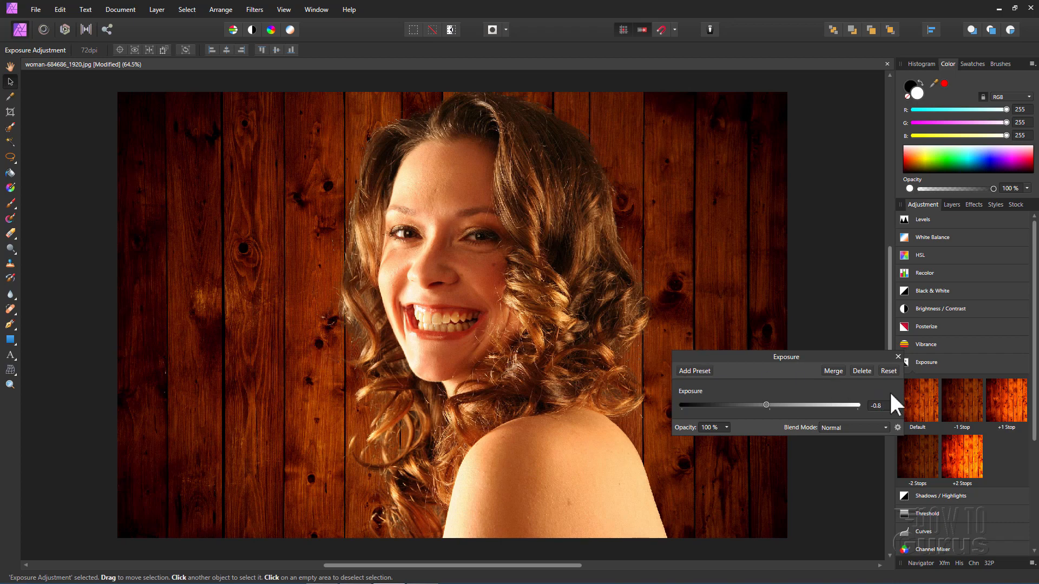
click(897, 356)
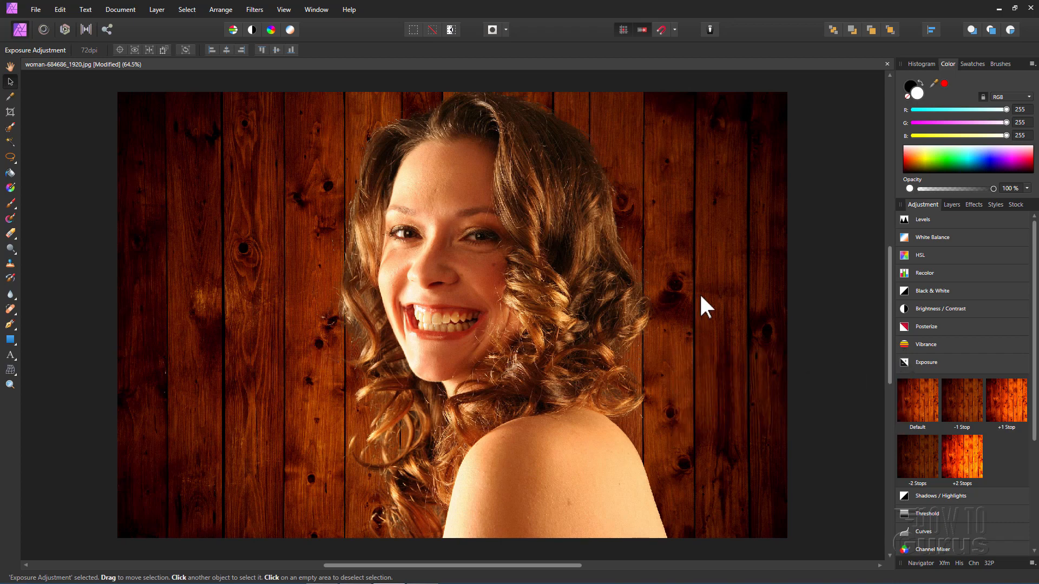
mouse_move(429, 285)
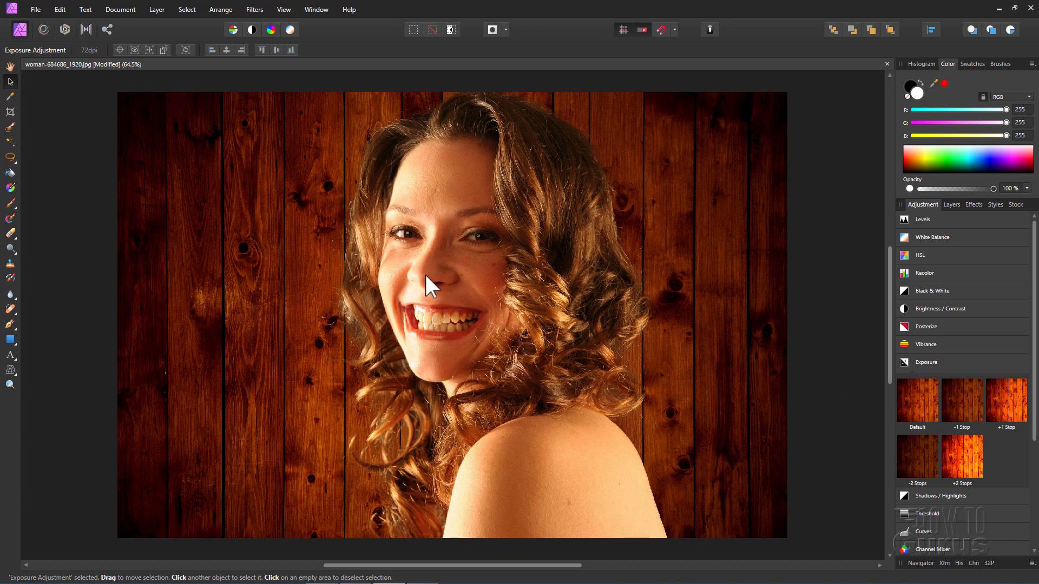
mouse_move(283, 310)
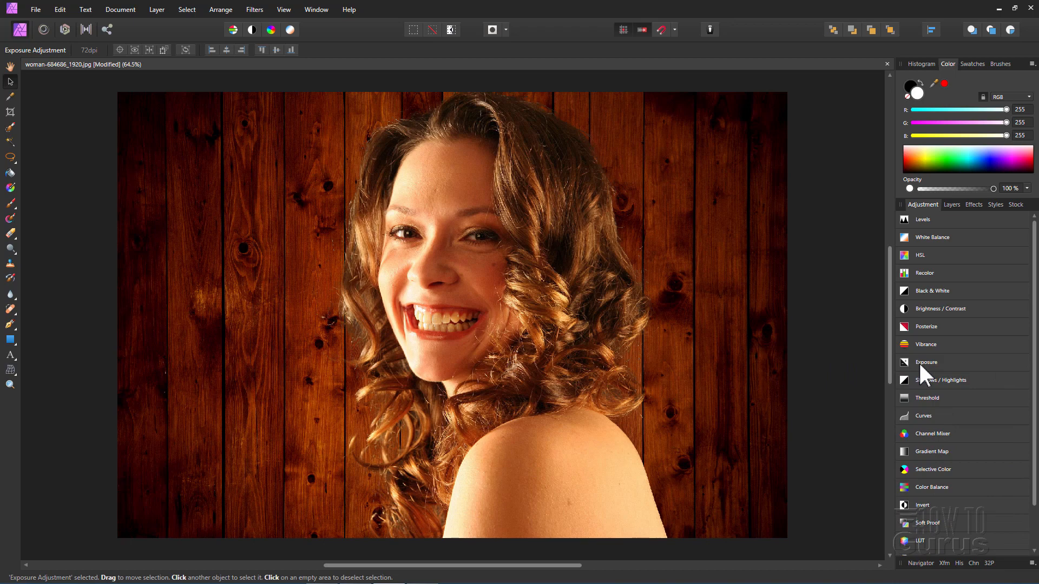
mouse_move(925, 350)
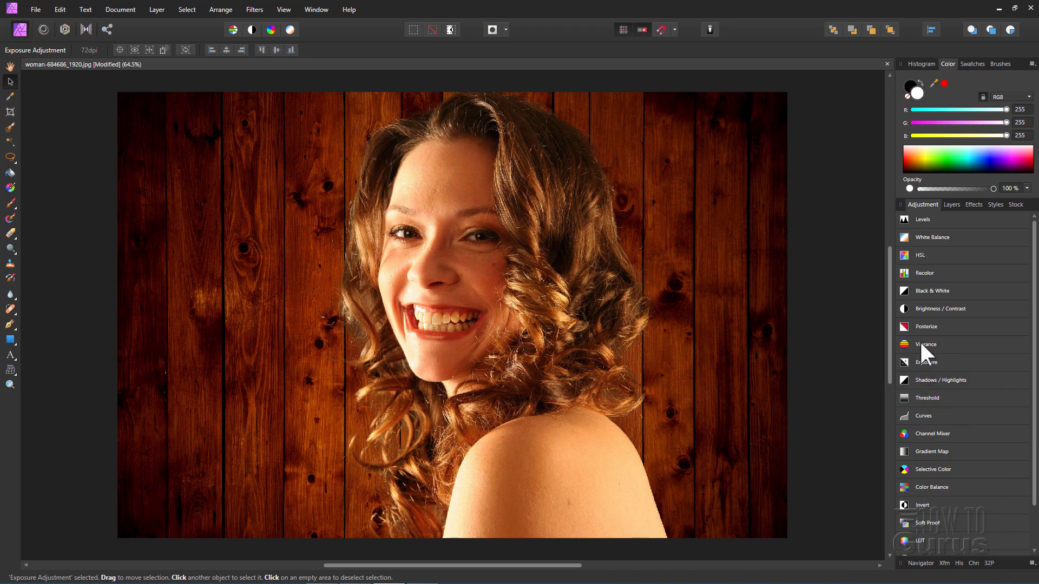
Step: Add a Vibrance adjustment with vibrance 0% and saturation -63% to mute the wood
click(925, 344)
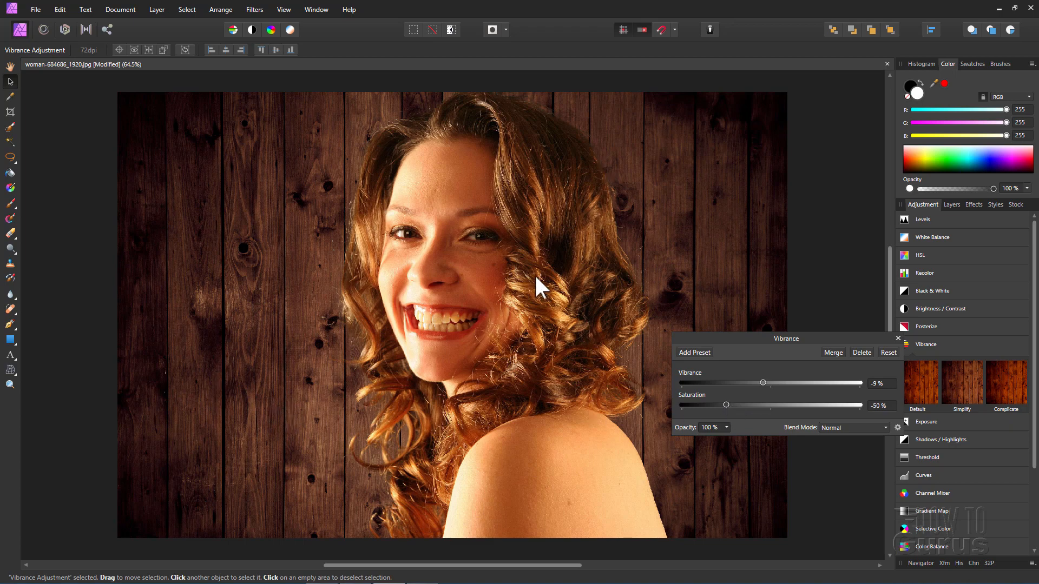
mouse_move(296, 171)
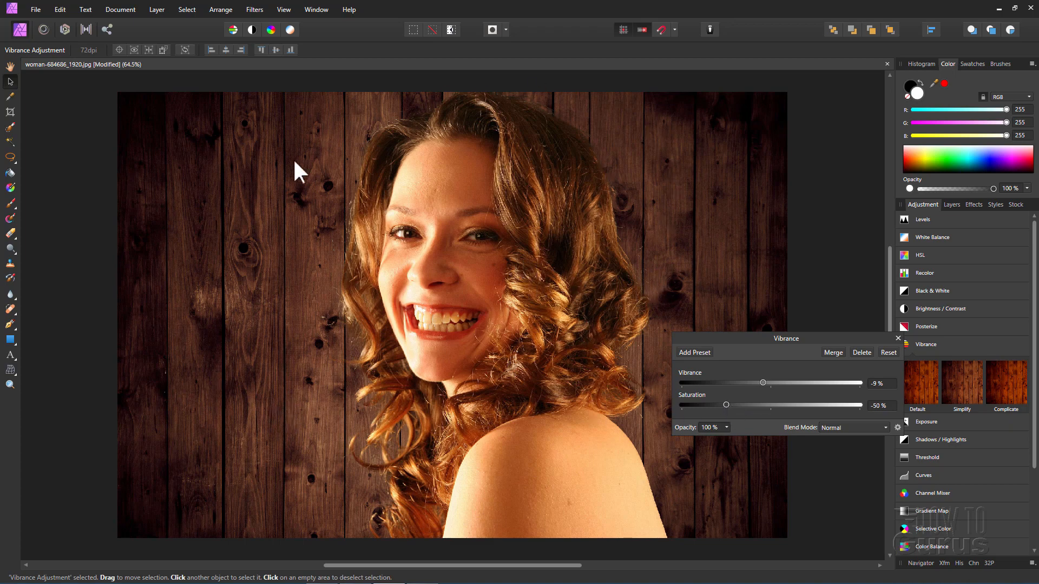
mouse_move(278, 382)
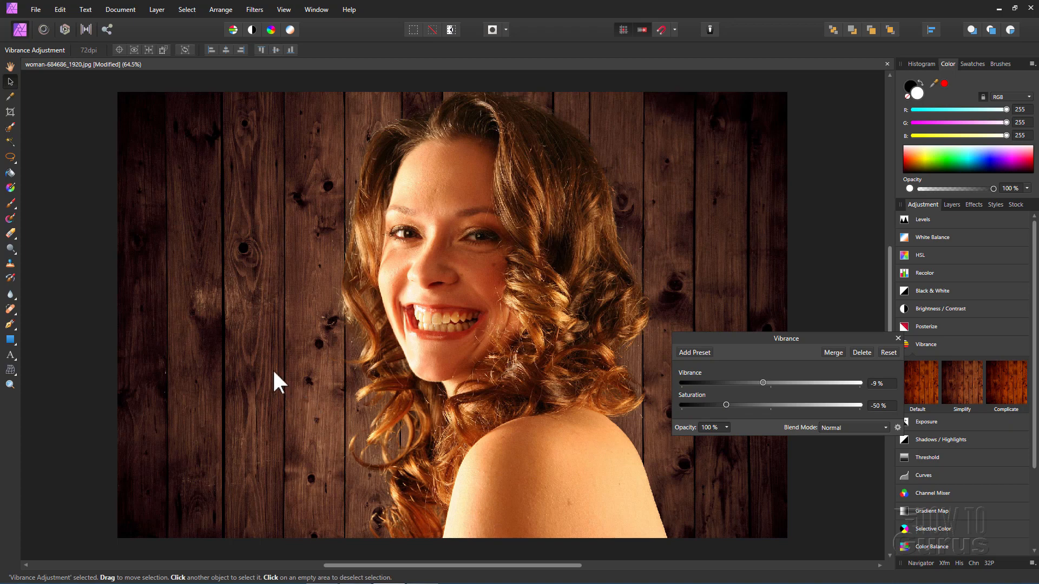
mouse_move(694, 359)
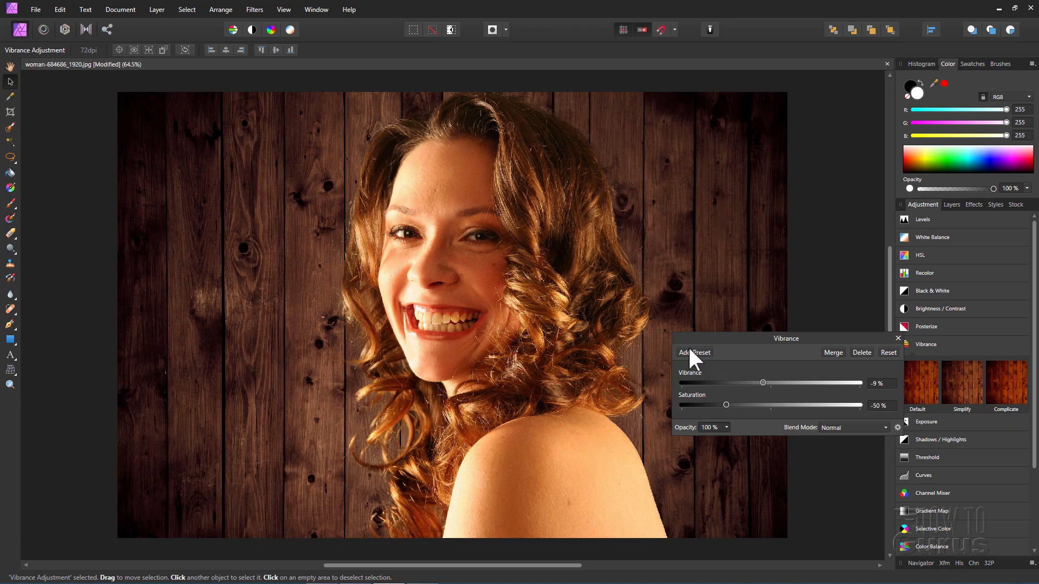
mouse_move(740, 447)
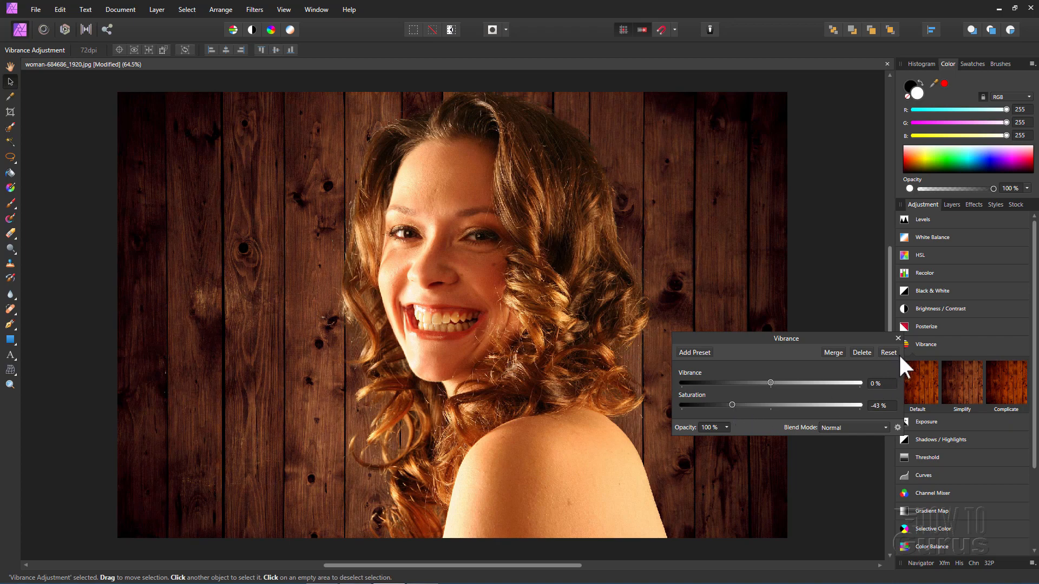
click(898, 339)
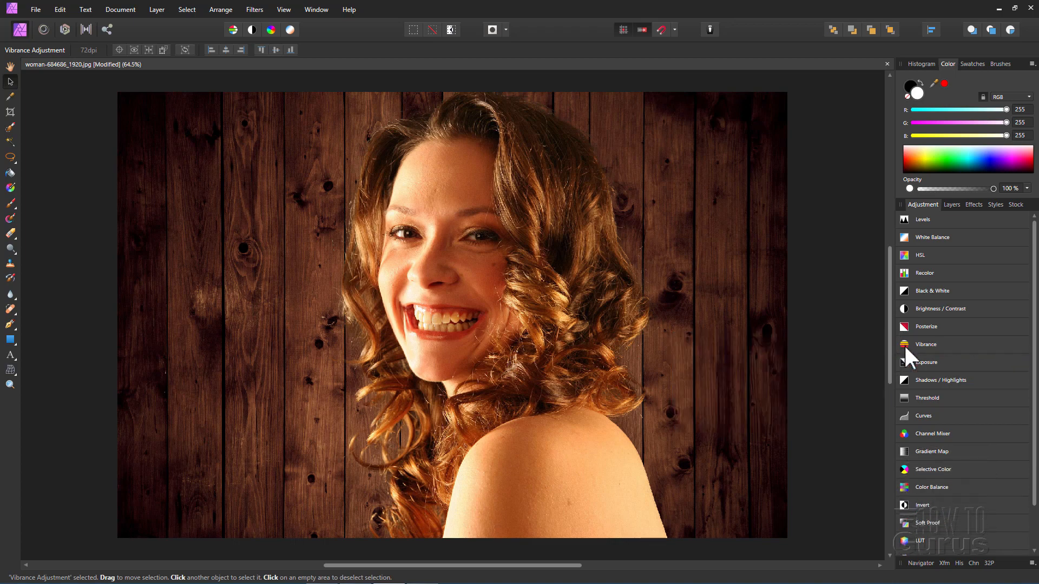
mouse_move(920, 290)
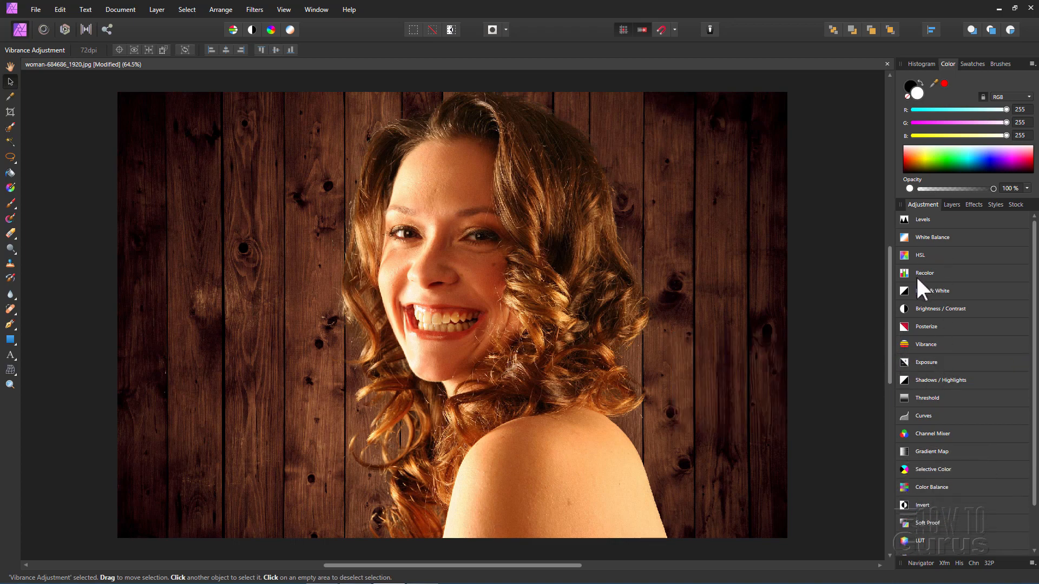
Step: Add a second Levels adjustment at default settings above the Vibrance adjustment
click(922, 220)
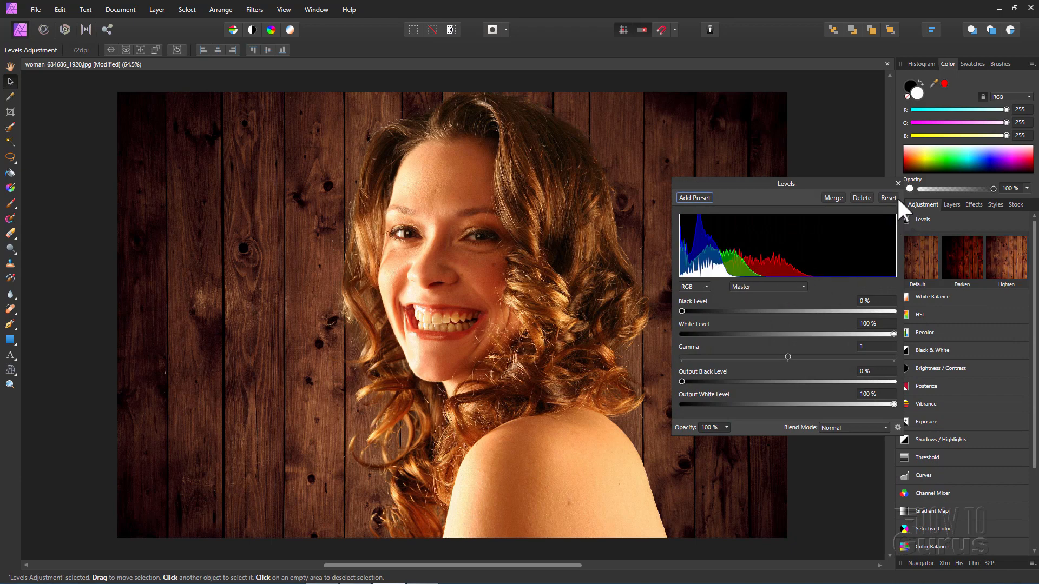
click(951, 205)
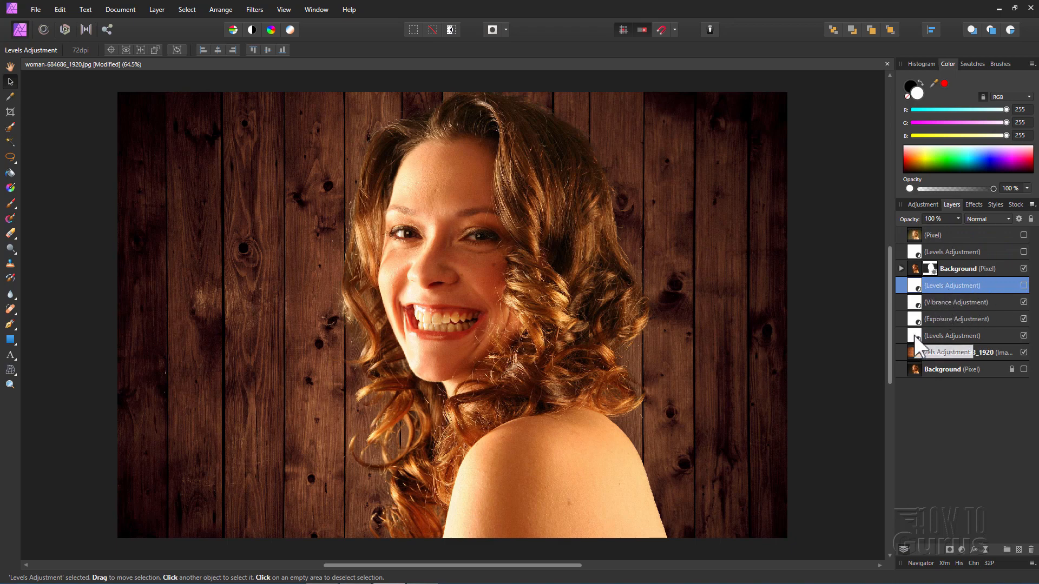
click(952, 335)
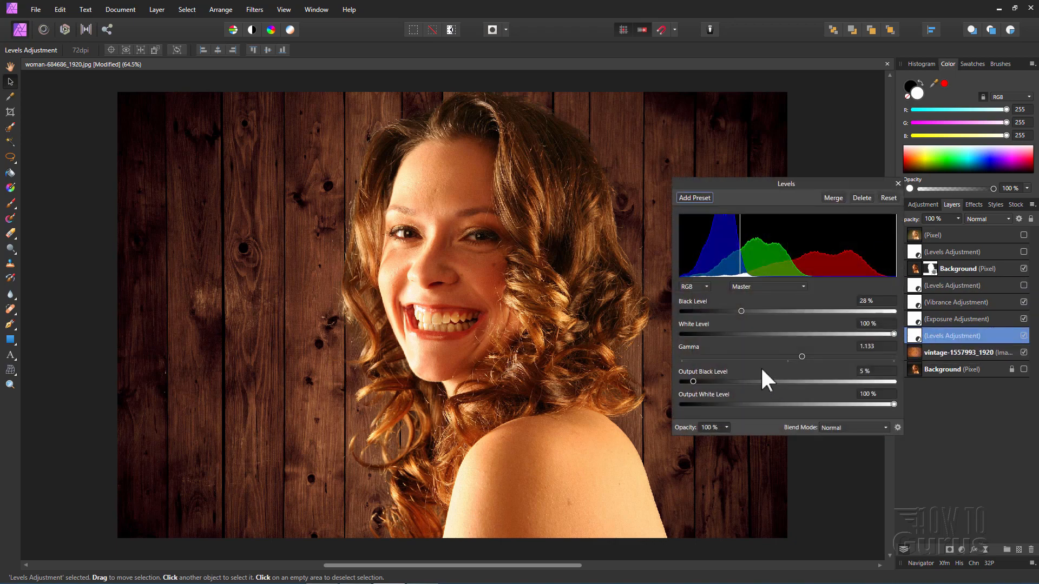
mouse_move(748, 321)
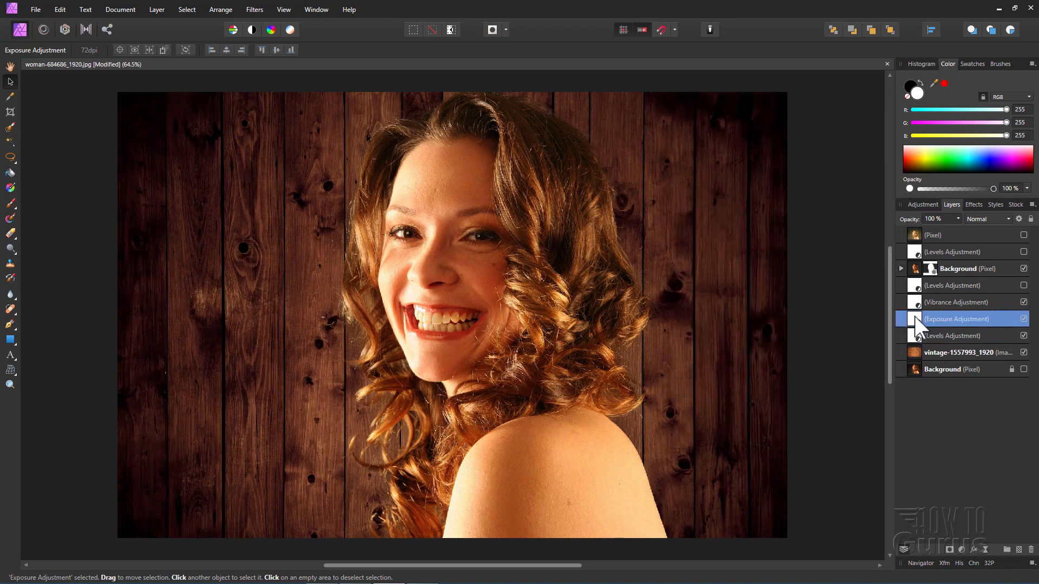
Step: Reopen the Exposure adjustment and deepen it to -1.538
double_click(955, 318)
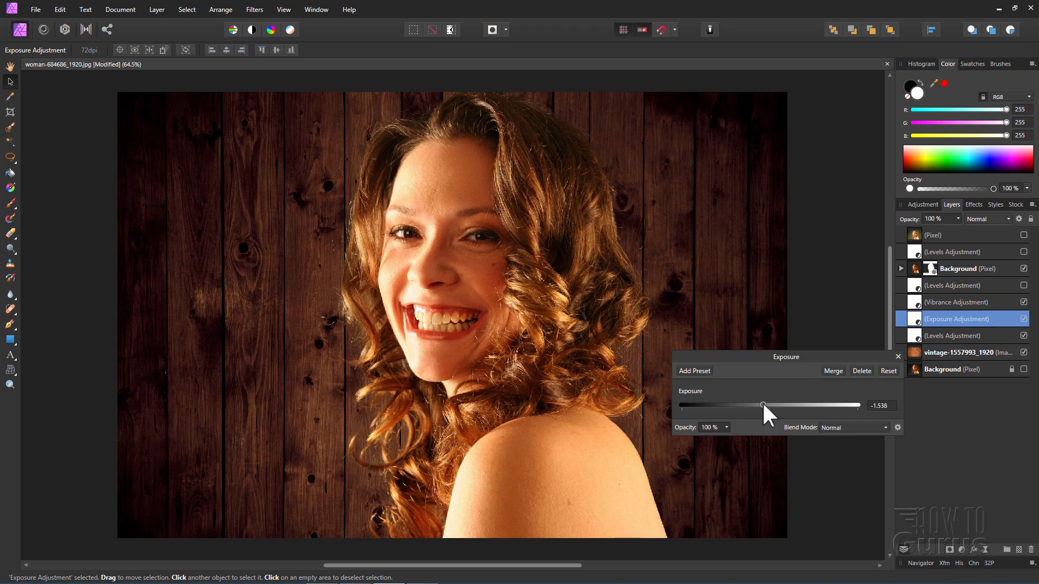
mouse_move(879, 376)
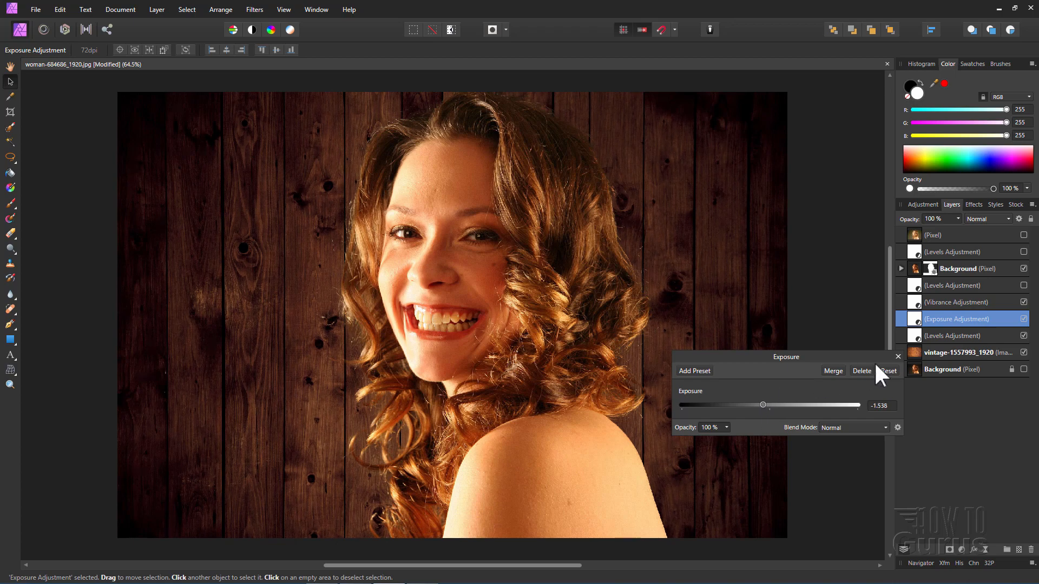
click(898, 355)
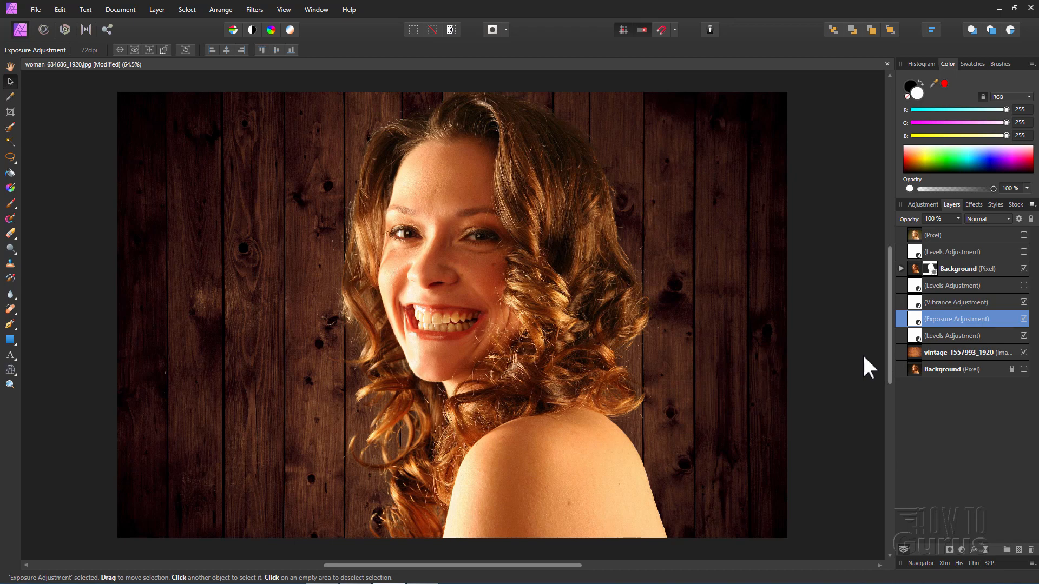